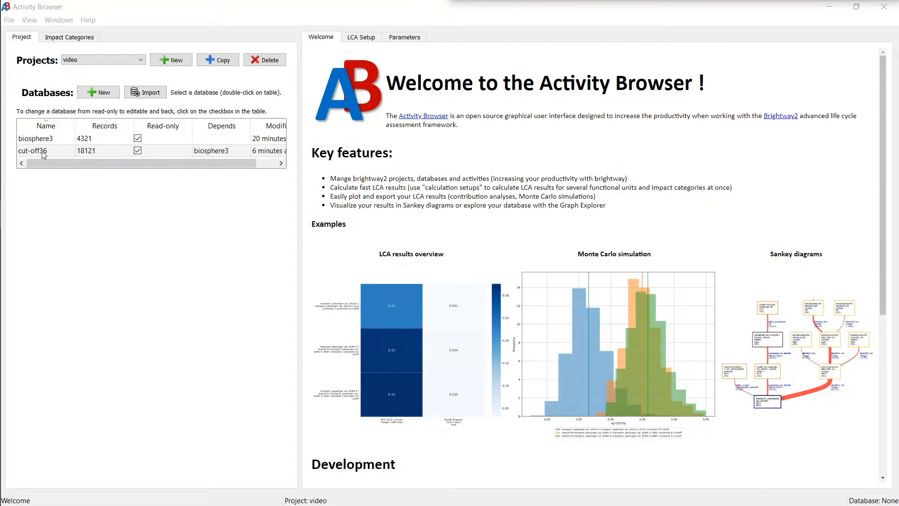
Load the activities of the cut-off36 database.
{"action": "left_click", "coordinate": [32, 149]}
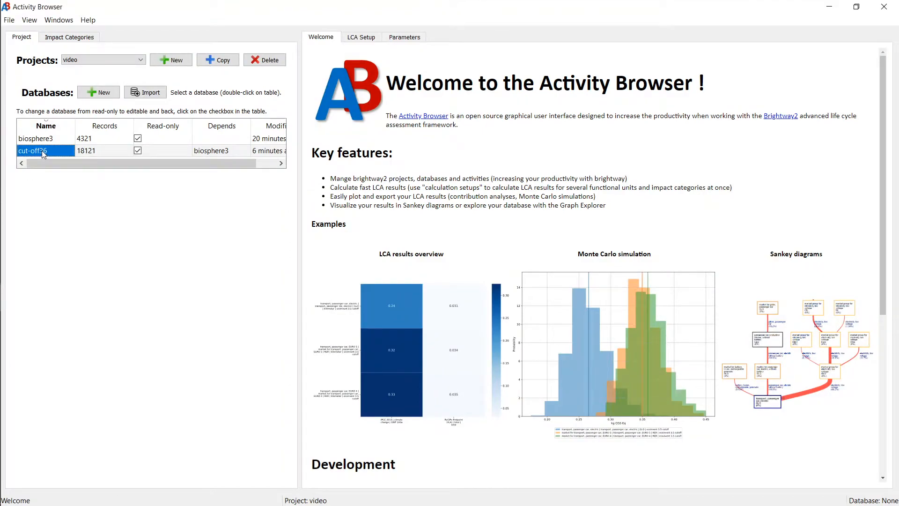
{"action": "double_click", "coordinate": [32, 150]}
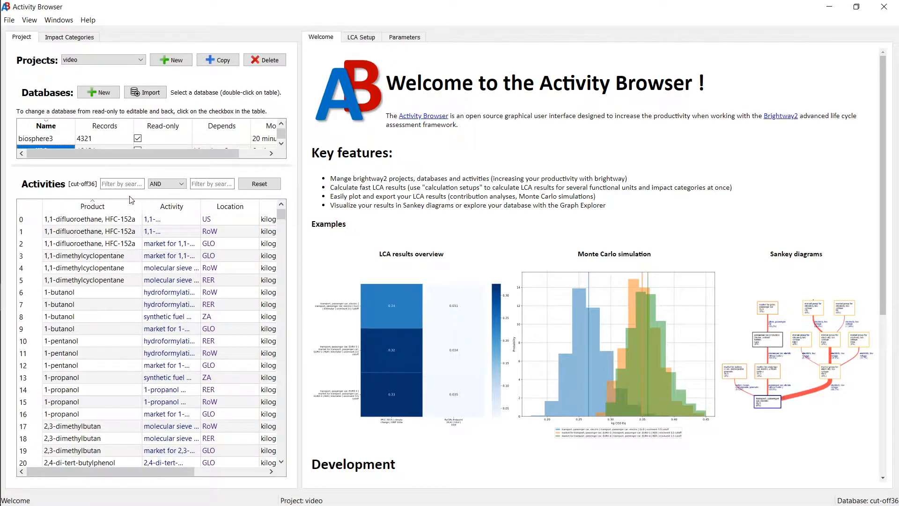
Enter 'steel' in the first filter box and 'extrusion' in the second.
{"action": "left_click", "coordinate": [120, 183]}
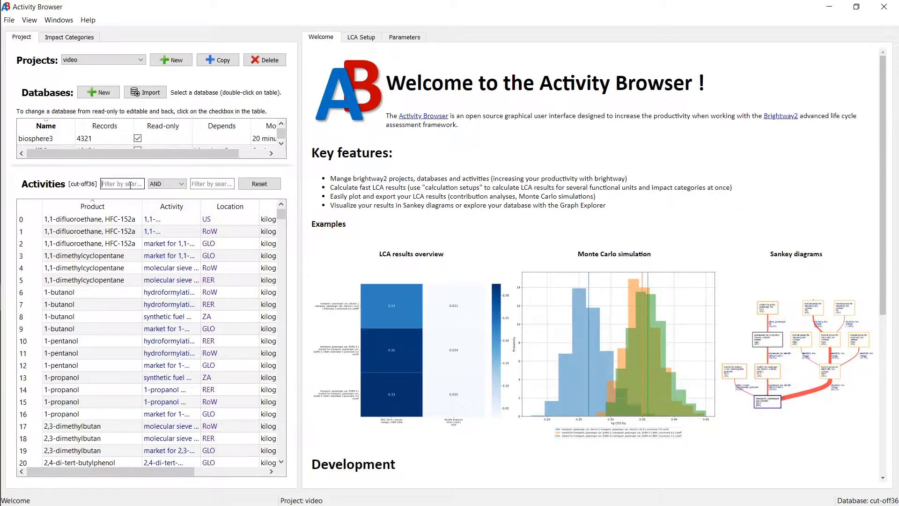
{"action": "type", "text": "steel"}
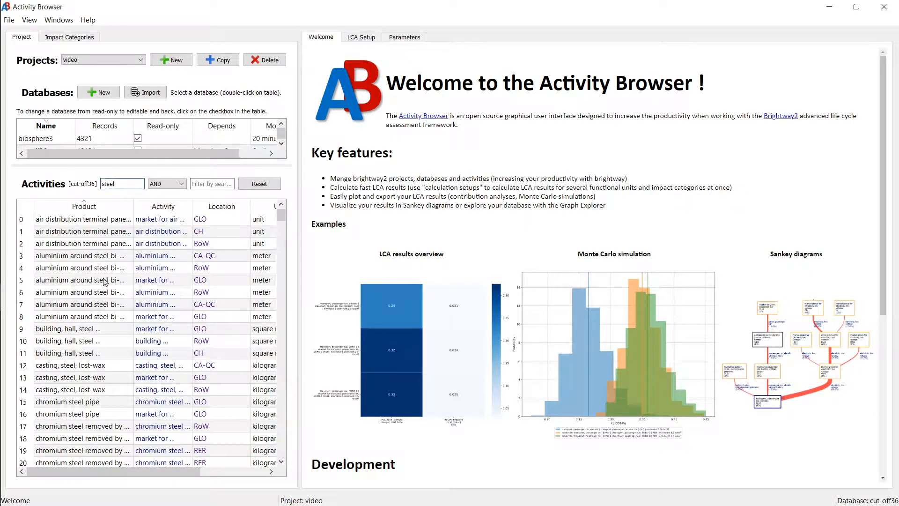
{"action": "scroll", "scroll_direction": "down", "scroll_amount": 3}
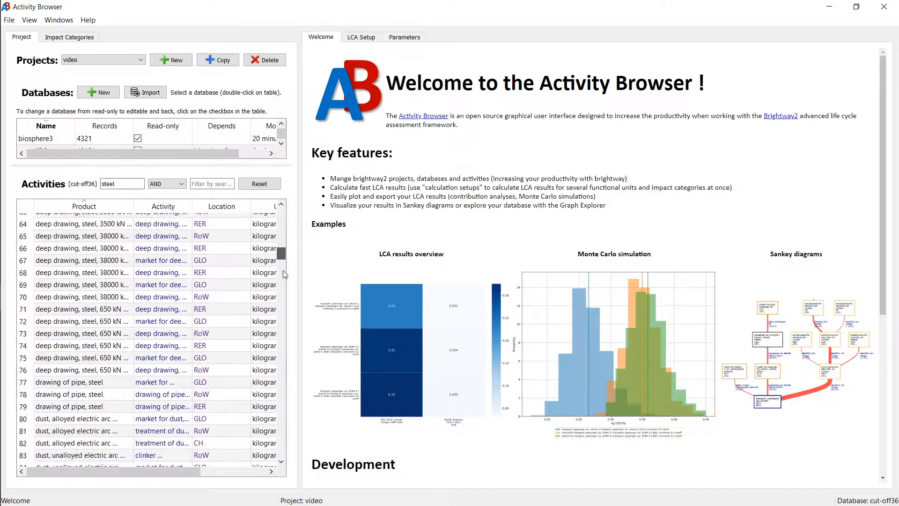
{"action": "scroll", "scroll_direction": "down", "scroll_amount": 3}
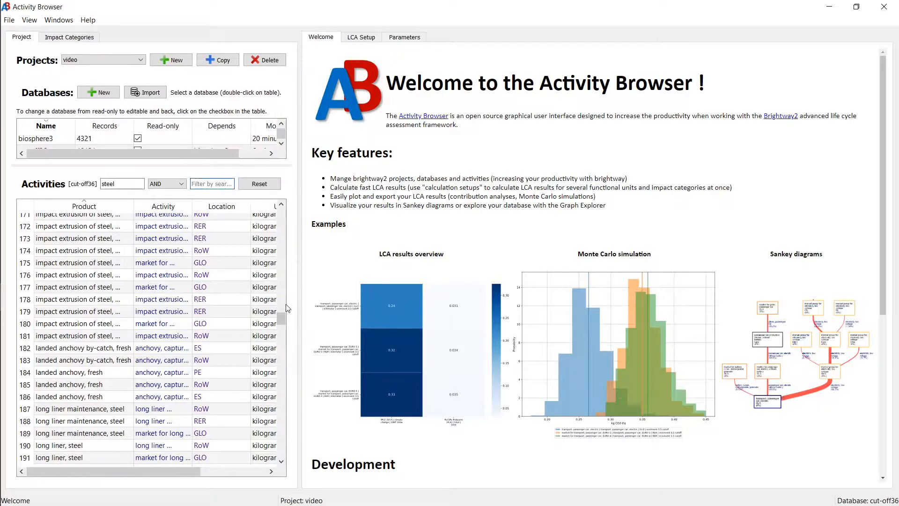
{"action": "type", "text": "extrusion"}
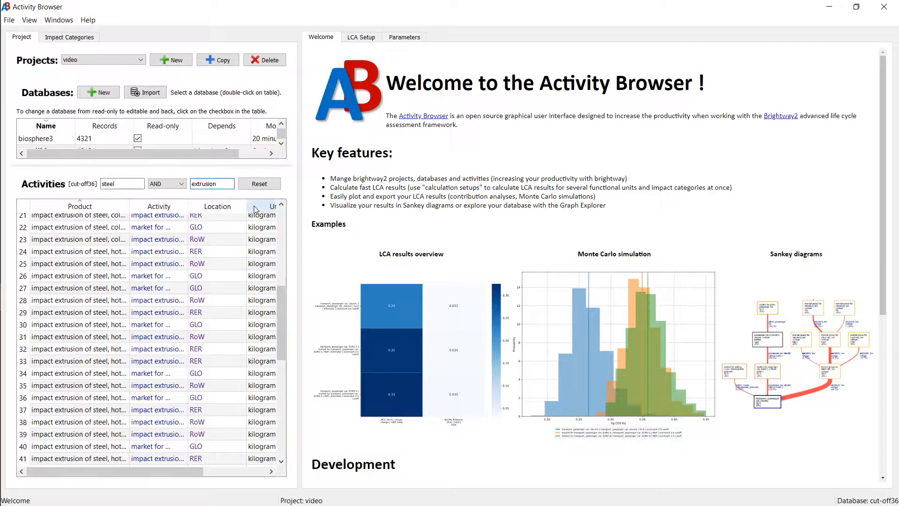
{"action": "scroll", "scroll_direction": "down", "scroll_amount": 3}
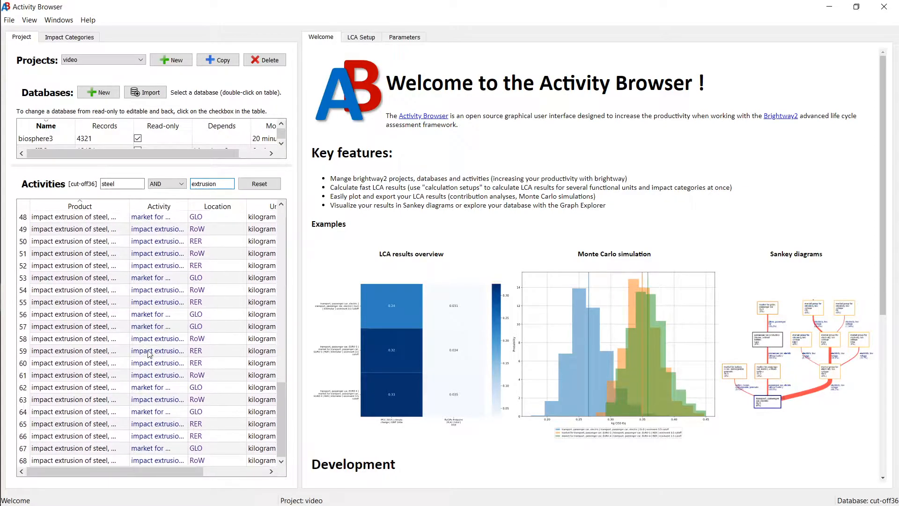
{"action": "scroll", "scroll_direction": "up", "scroll_amount": 3}
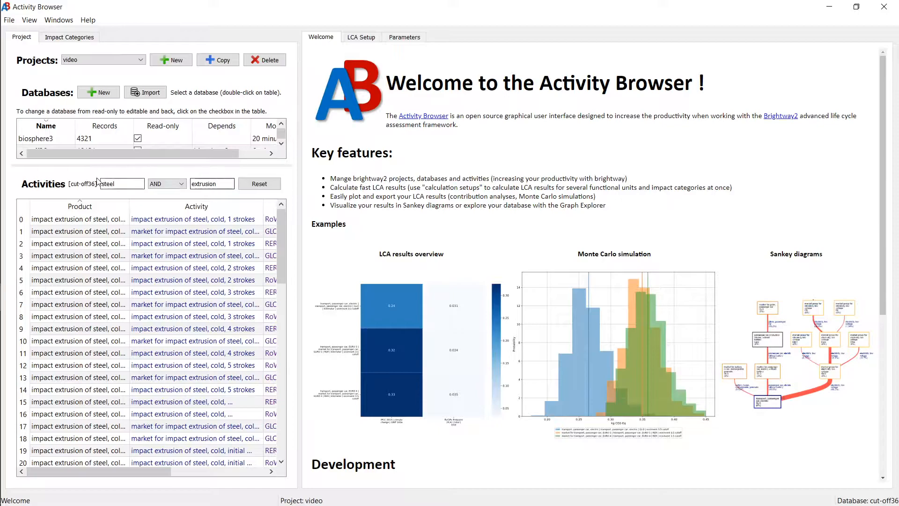
Keep the AND operator so both filter terms must match.
{"action": "left_click", "coordinate": [183, 184]}
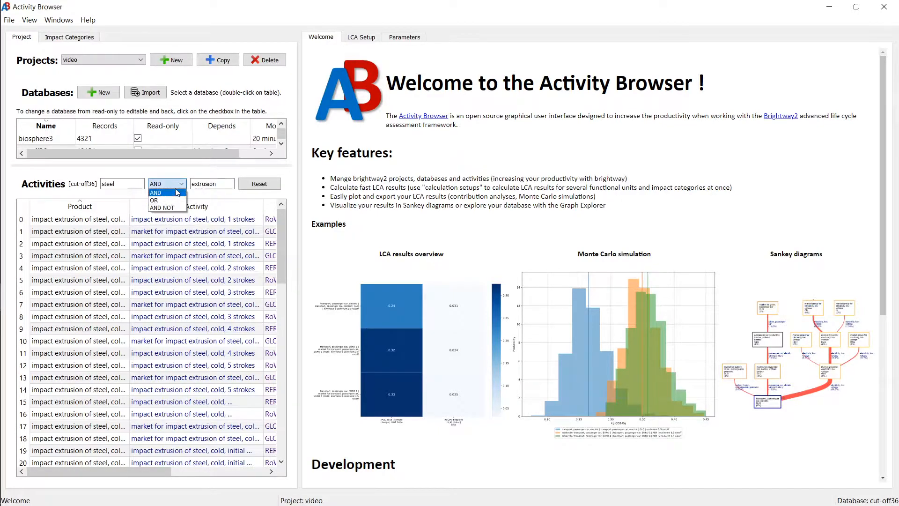
{"action": "left_click", "coordinate": [163, 192]}
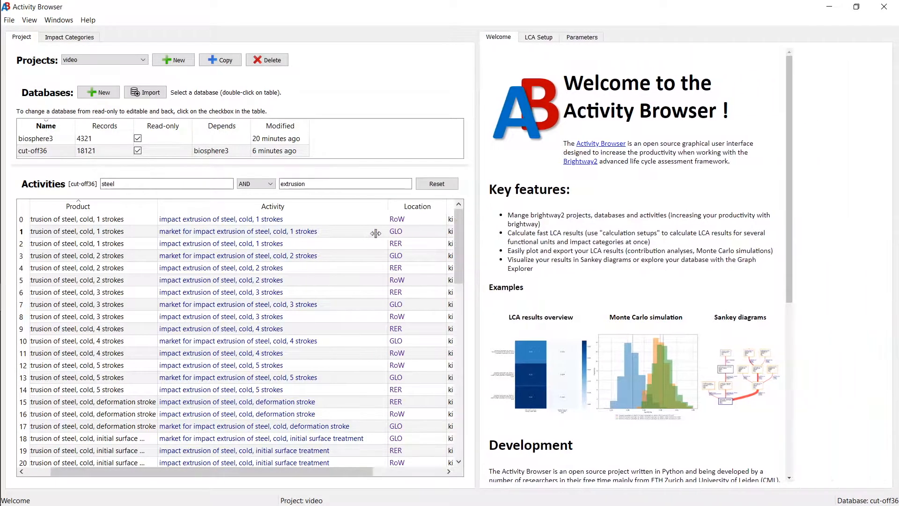
Reset the activity filters to show the full cut-off36 list.
{"action": "left_click", "coordinate": [437, 183]}
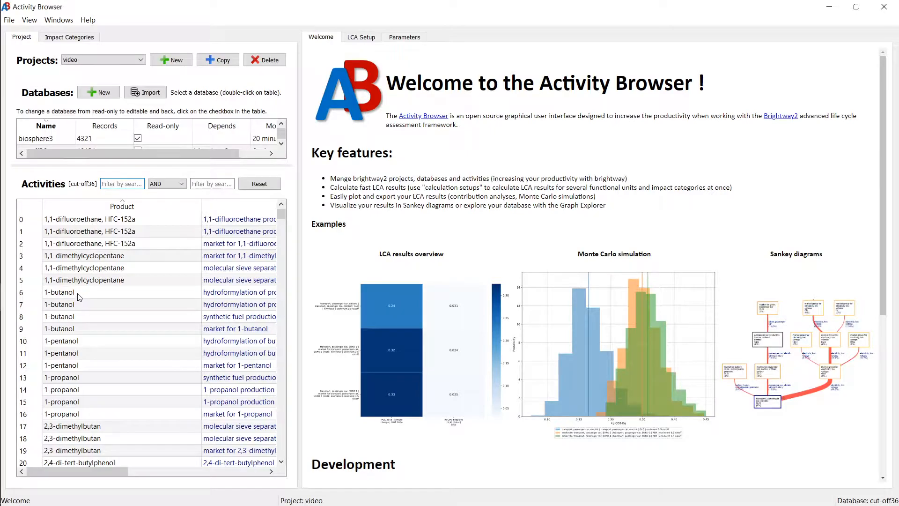
Open the 1-butanol activity details and toggle its Description text on and off.
{"action": "double_click", "coordinate": [59, 293]}
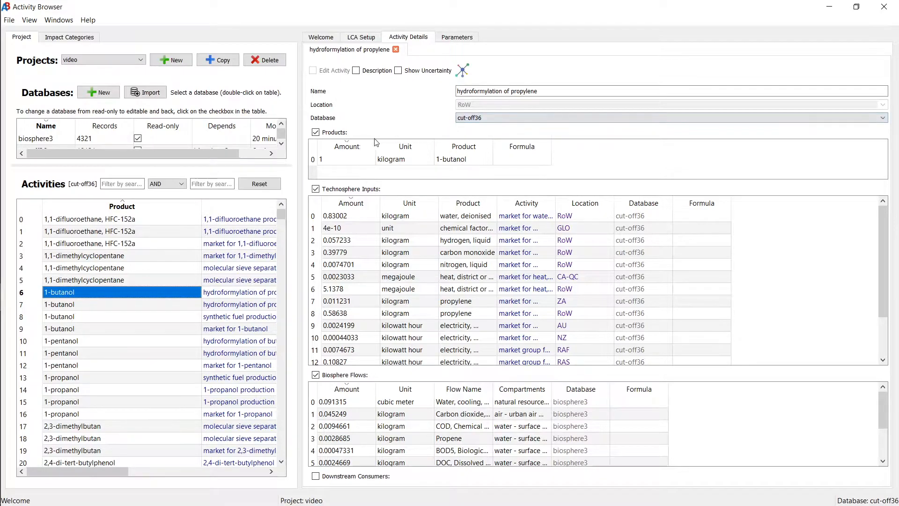
{"action": "mouse_move", "coordinate": [353, 101]}
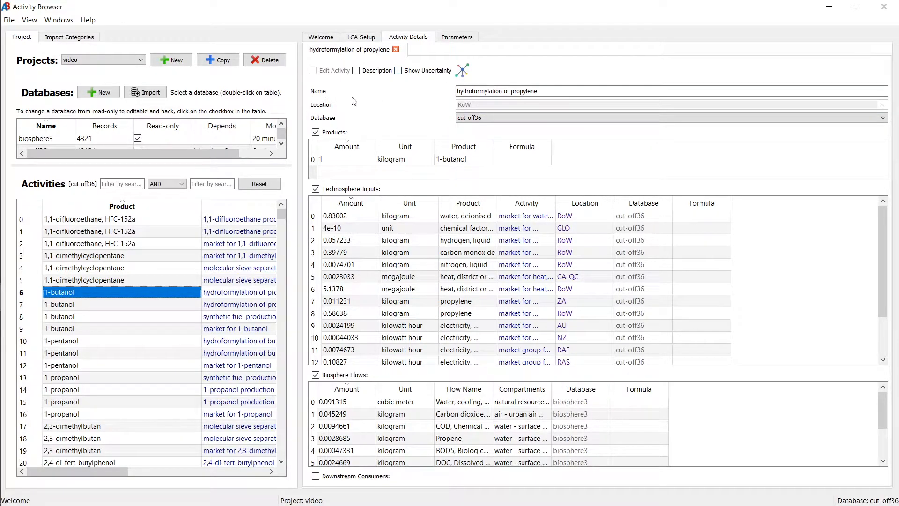
{"action": "mouse_move", "coordinate": [353, 83]}
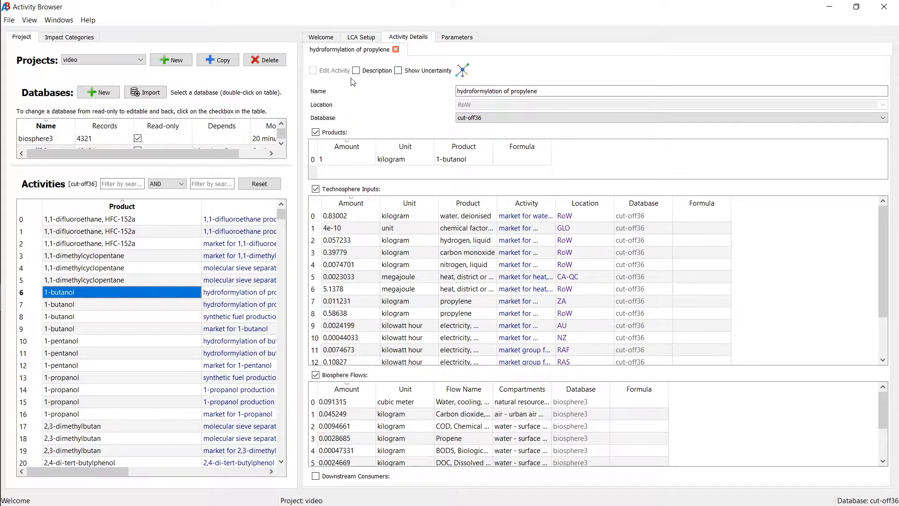
{"action": "left_click", "coordinate": [356, 70]}
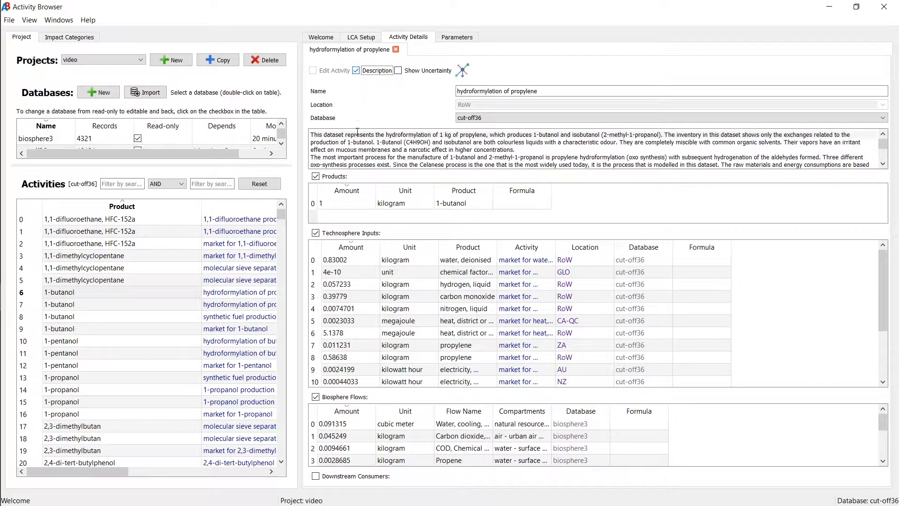
{"action": "scroll", "scroll_direction": "down", "scroll_amount": 3}
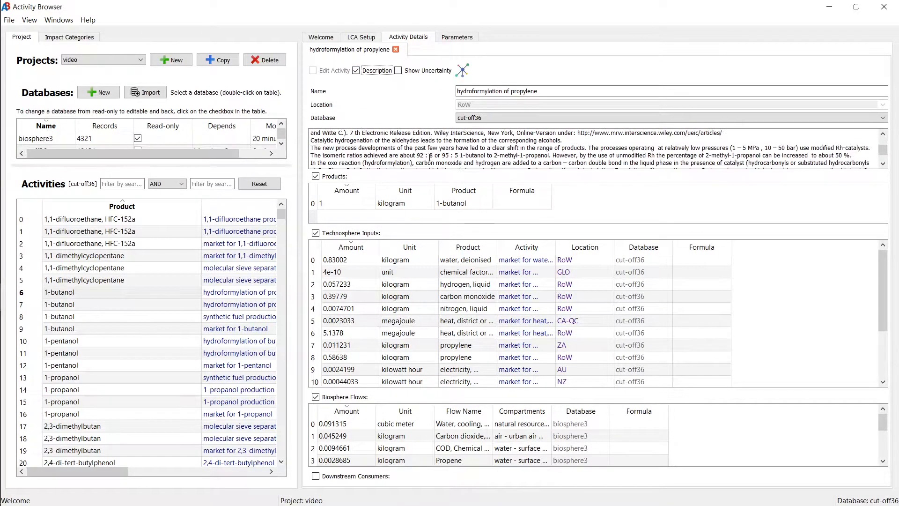
{"action": "left_click", "coordinate": [356, 71]}
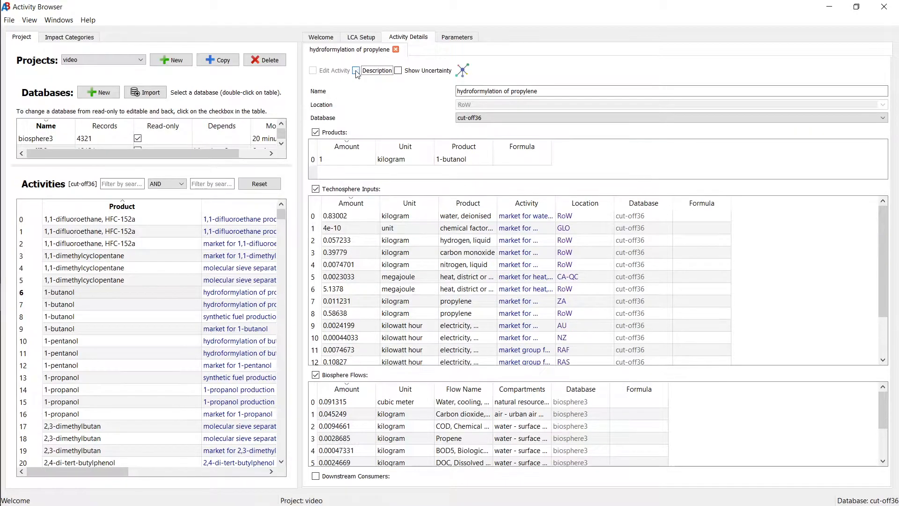
{"action": "left_click", "coordinate": [356, 71]}
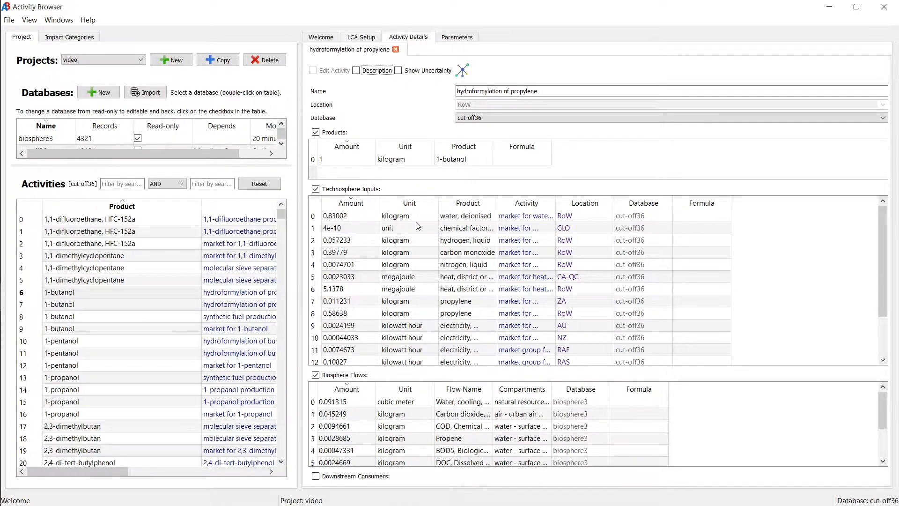
{"action": "mouse_move", "coordinate": [323, 433]}
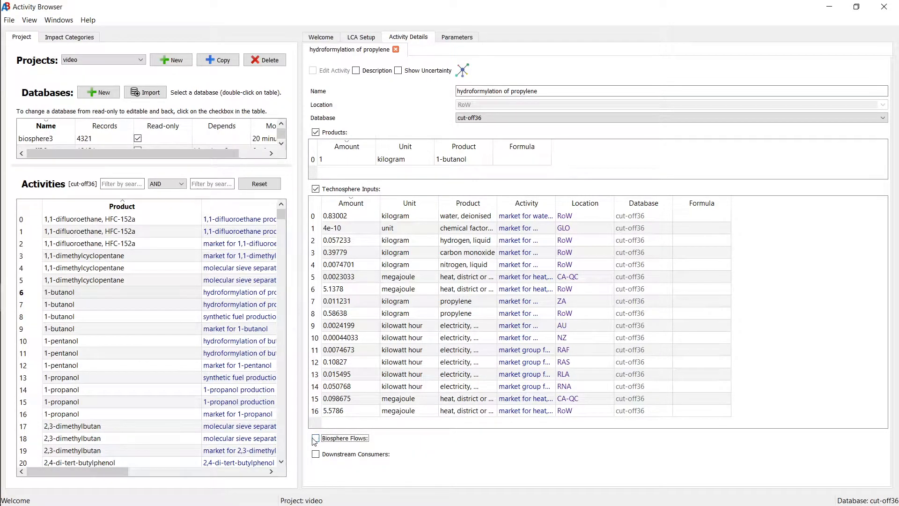
Hide Biosphere Flows and Downstream Consumers, and show uncertainty for the inputs.
{"action": "left_click", "coordinate": [315, 435]}
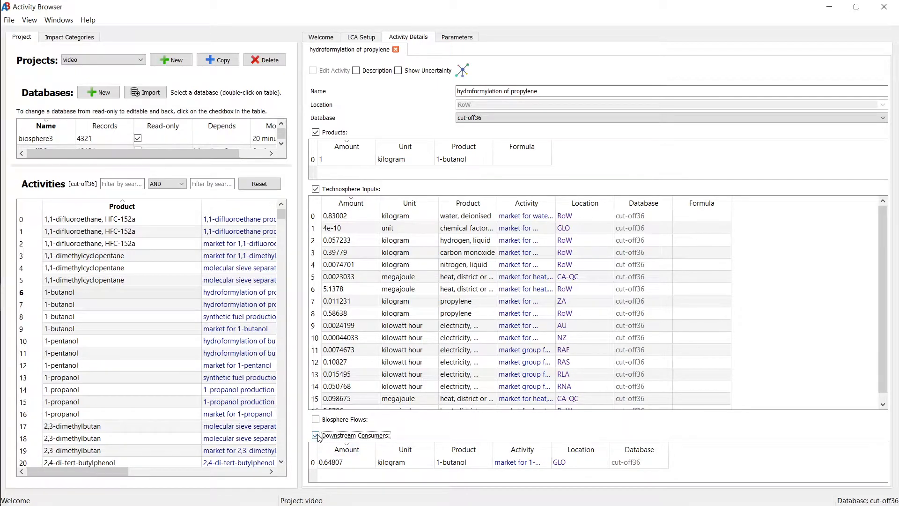
{"action": "left_click", "coordinate": [316, 435]}
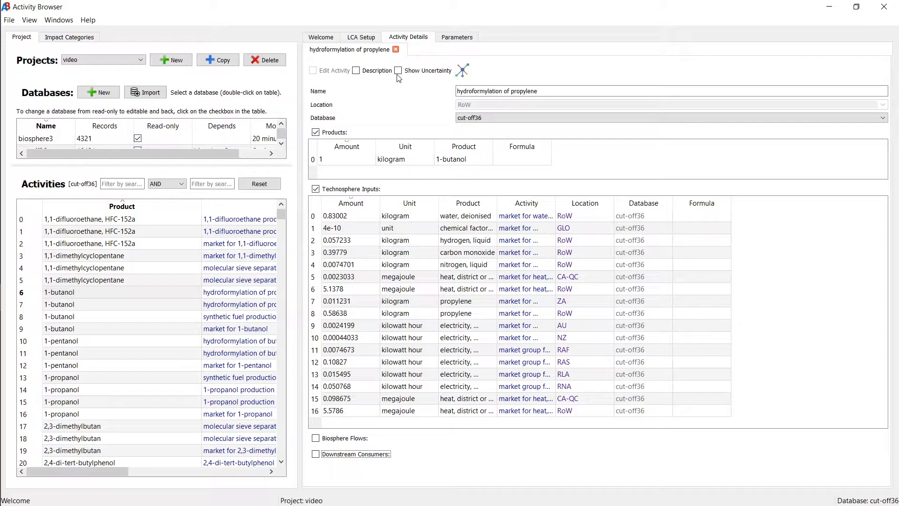
{"action": "left_click", "coordinate": [398, 70]}
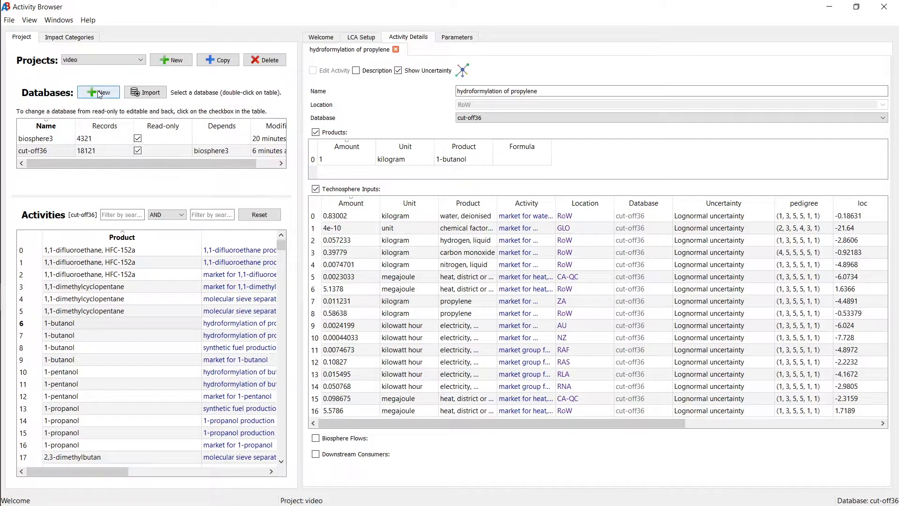
{"action": "left_click", "coordinate": [98, 92]}
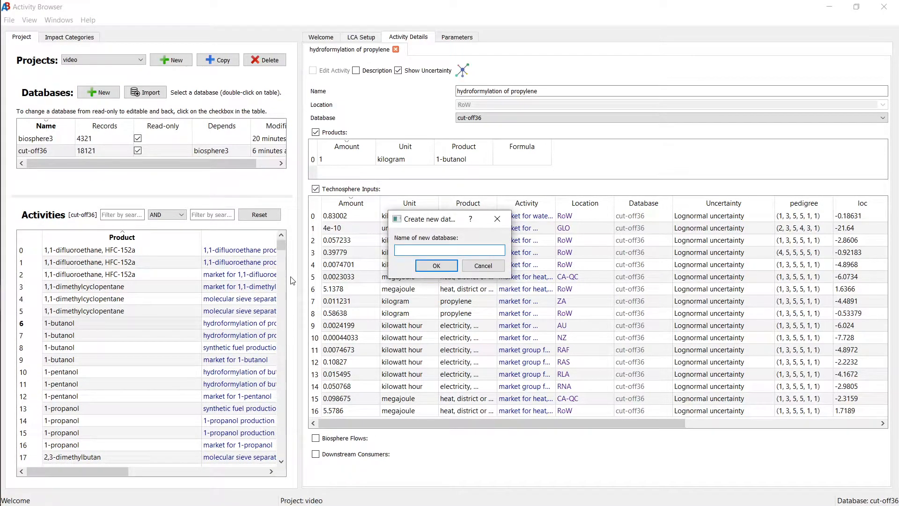
{"action": "left_click", "coordinate": [435, 265]}
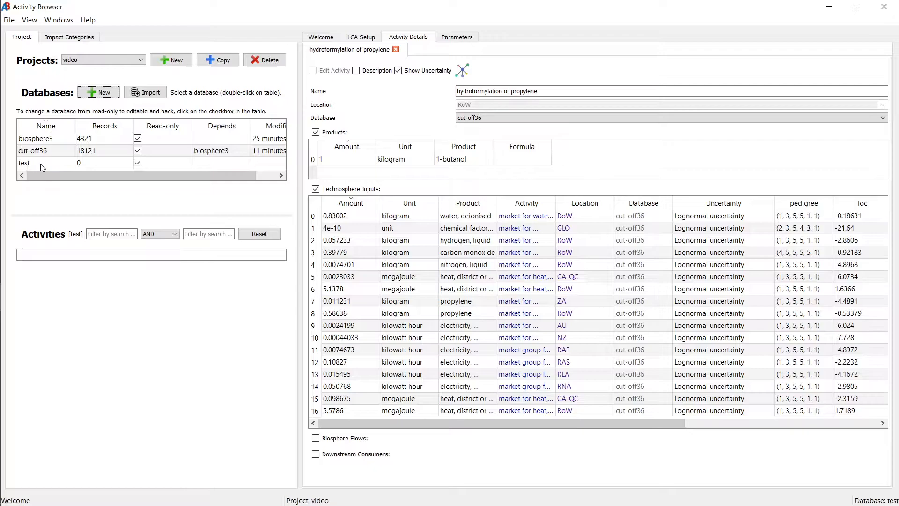
{"action": "left_click", "coordinate": [46, 149]}
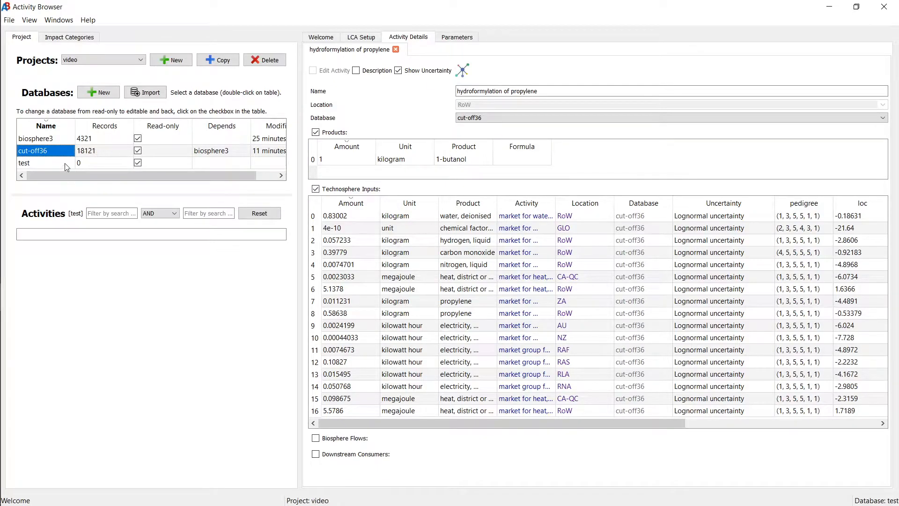
Make the test database editable and add a new activity named 'power production'.
{"action": "left_click", "coordinate": [137, 163]}
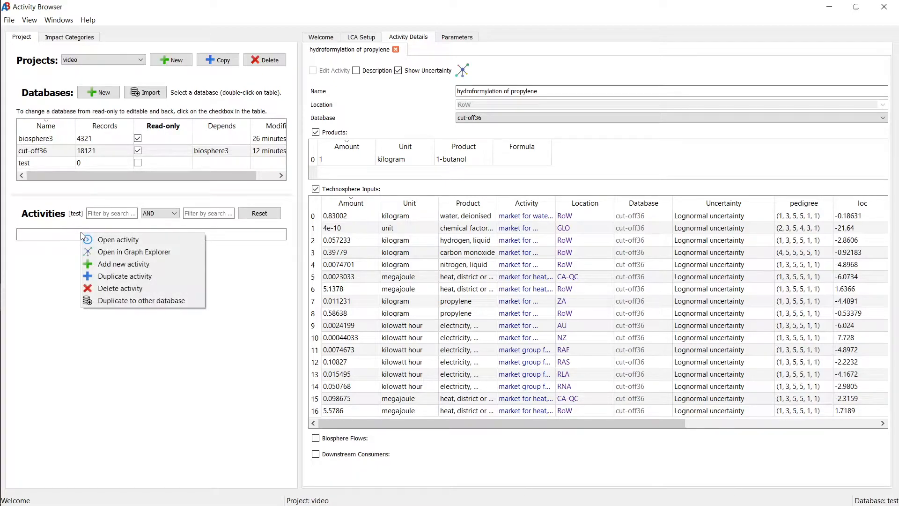
{"action": "mouse_move", "coordinate": [121, 287]}
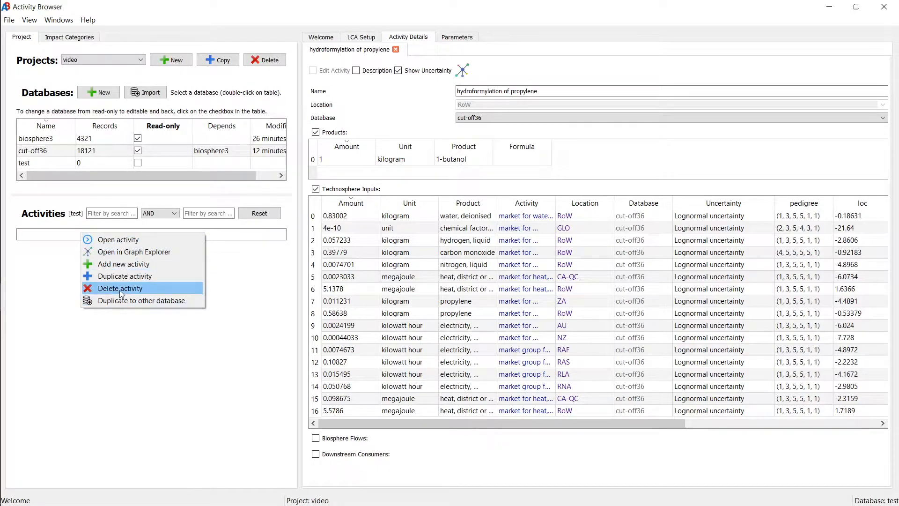
{"action": "mouse_move", "coordinate": [122, 276]}
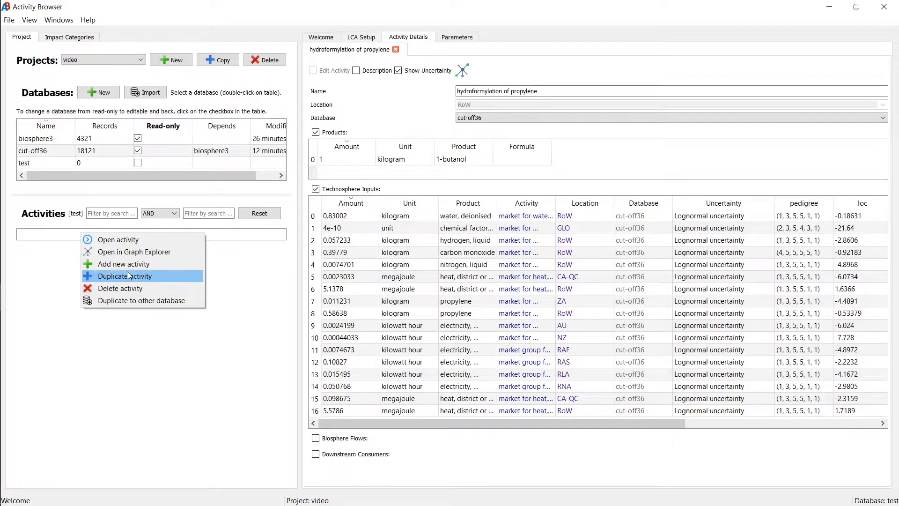
{"action": "left_click", "coordinate": [122, 264]}
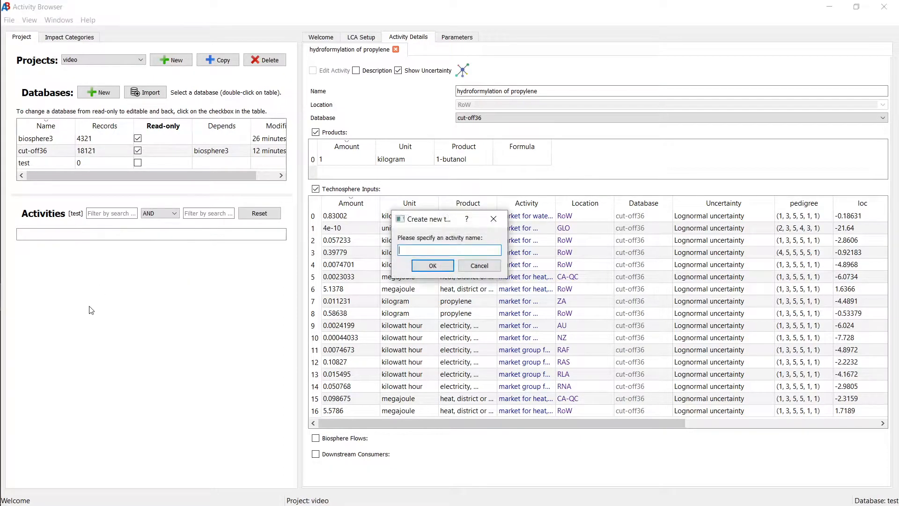
{"action": "type", "text": "power produc"}
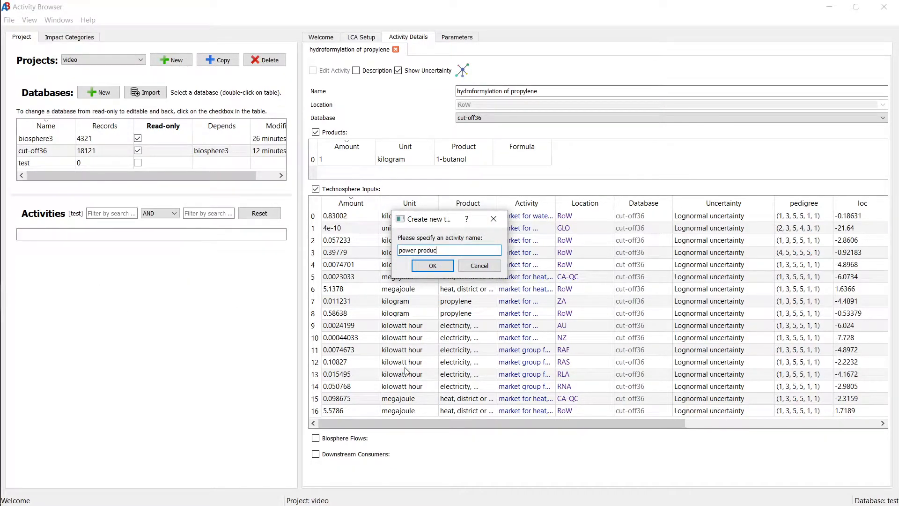
{"action": "left_click", "coordinate": [432, 265]}
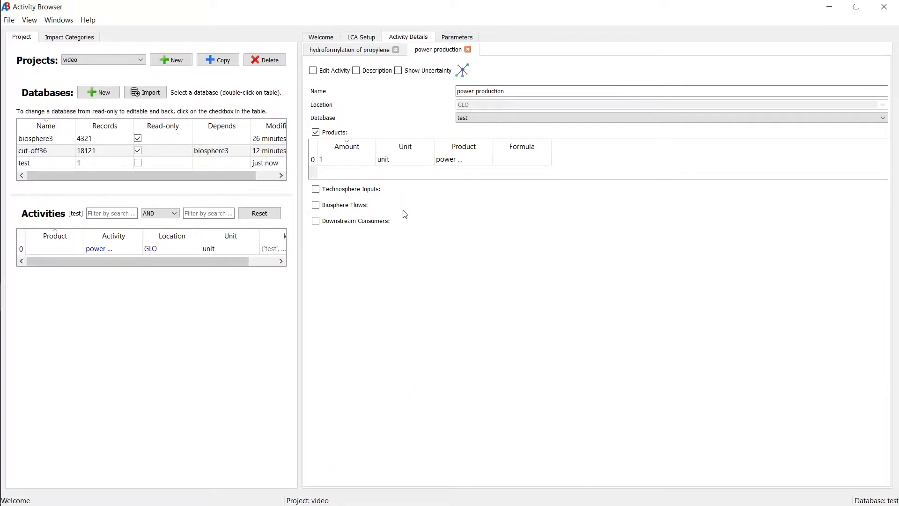
{"action": "mouse_move", "coordinate": [314, 71]}
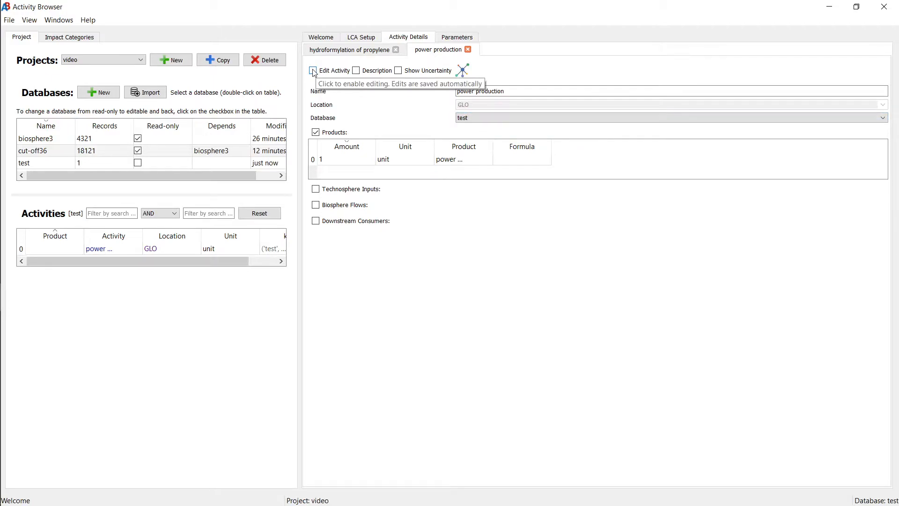
Enable editing of power production, keep location GLO and widen the Product column.
{"action": "left_click", "coordinate": [312, 71]}
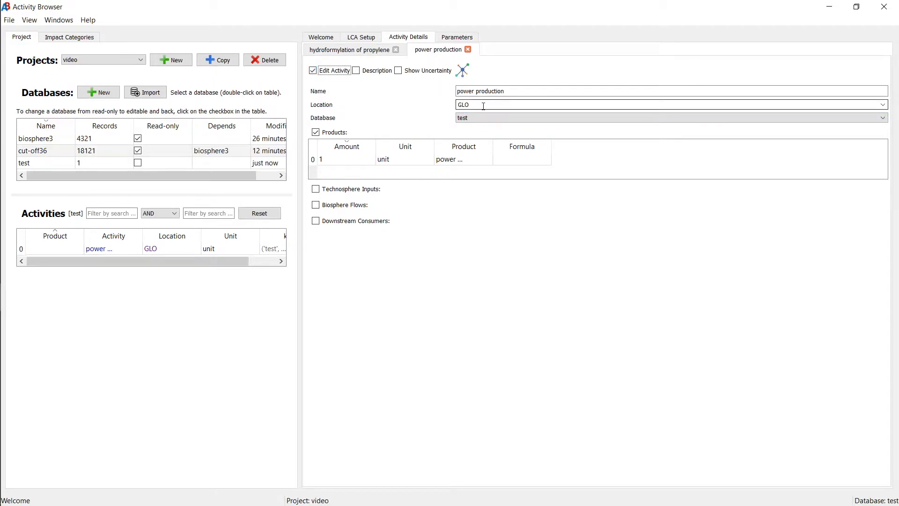
{"action": "left_click", "coordinate": [884, 104]}
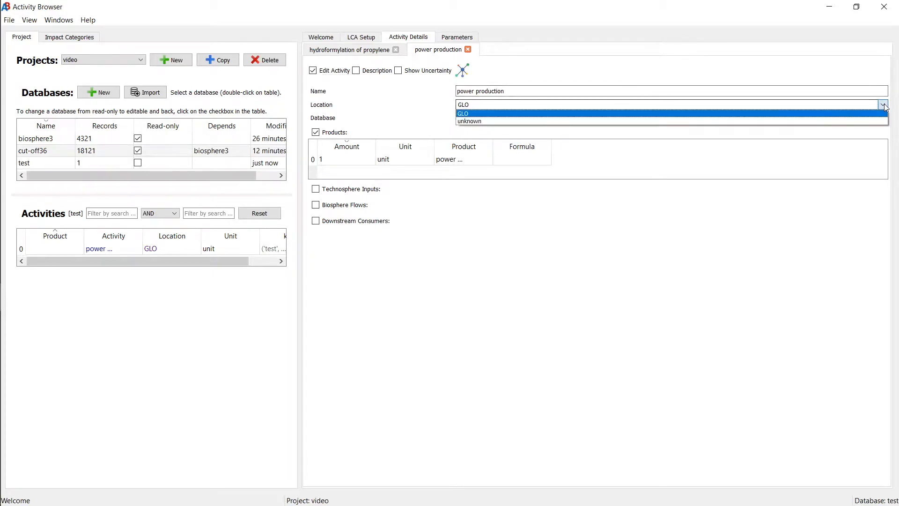
{"action": "left_click", "coordinate": [462, 114]}
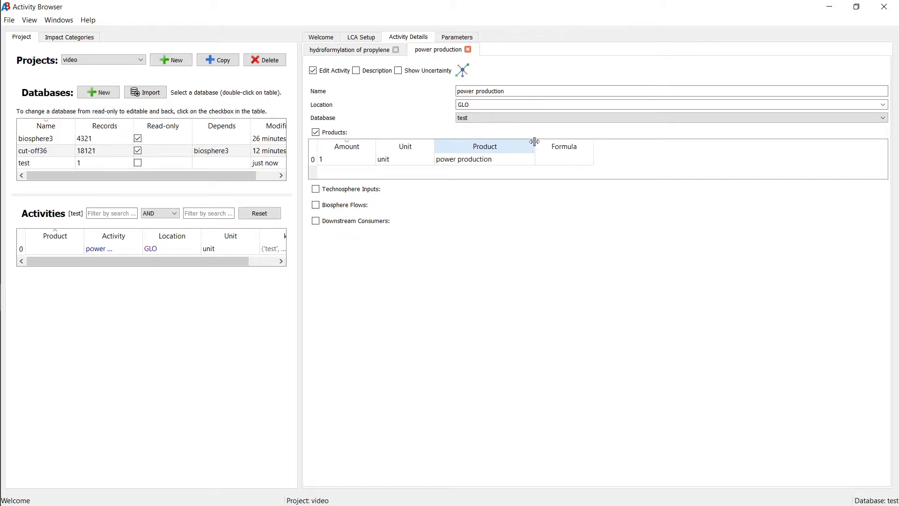
{"action": "double_click", "coordinate": [382, 159]}
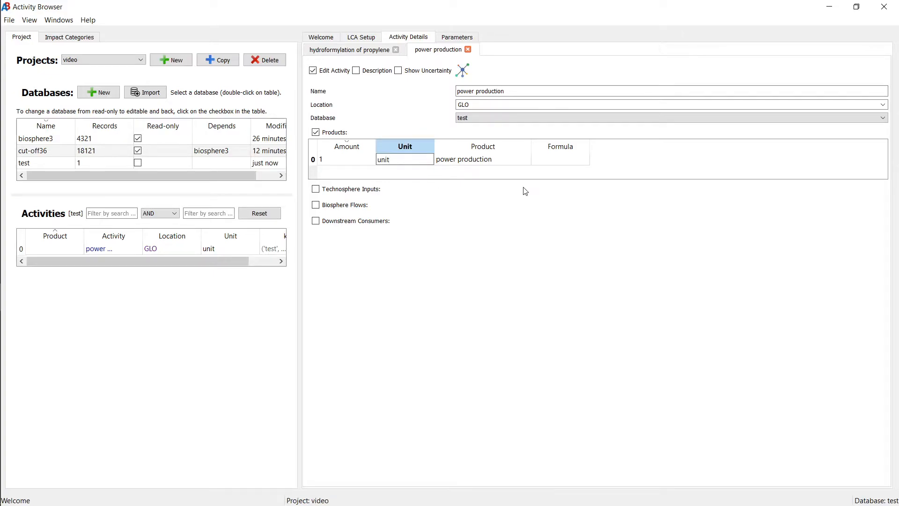
{"action": "left_click", "coordinate": [315, 188]}
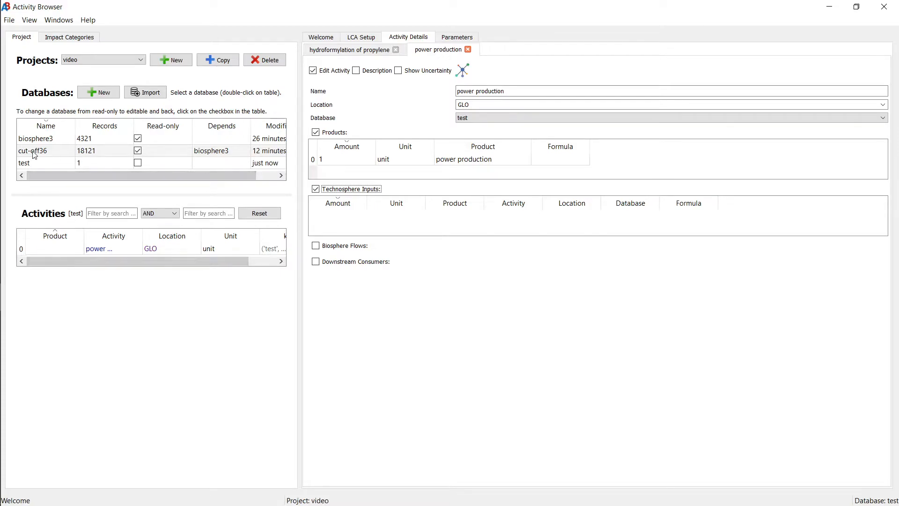
{"action": "mouse_move", "coordinate": [55, 154]}
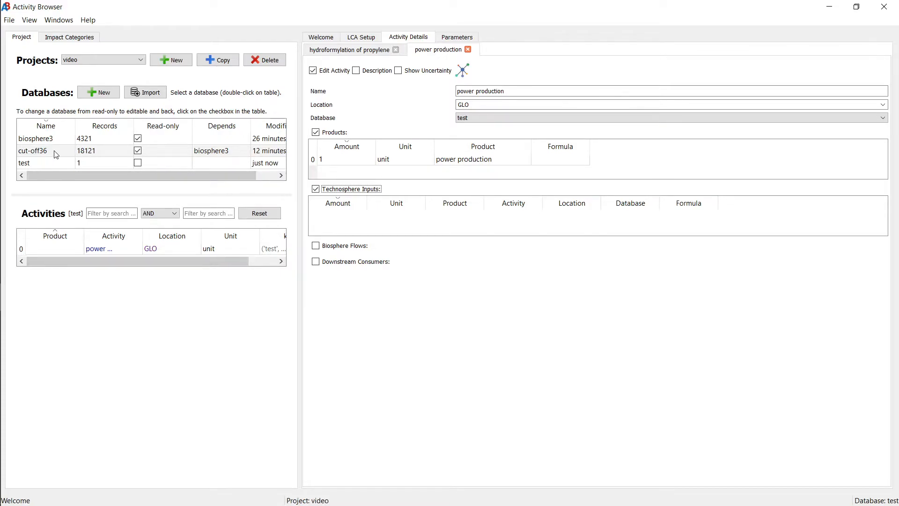
Filter cut-off36 by 'natural gas' and drag the AT high-pressure natural gas into Technosphere Inputs.
{"action": "double_click", "coordinate": [32, 150]}
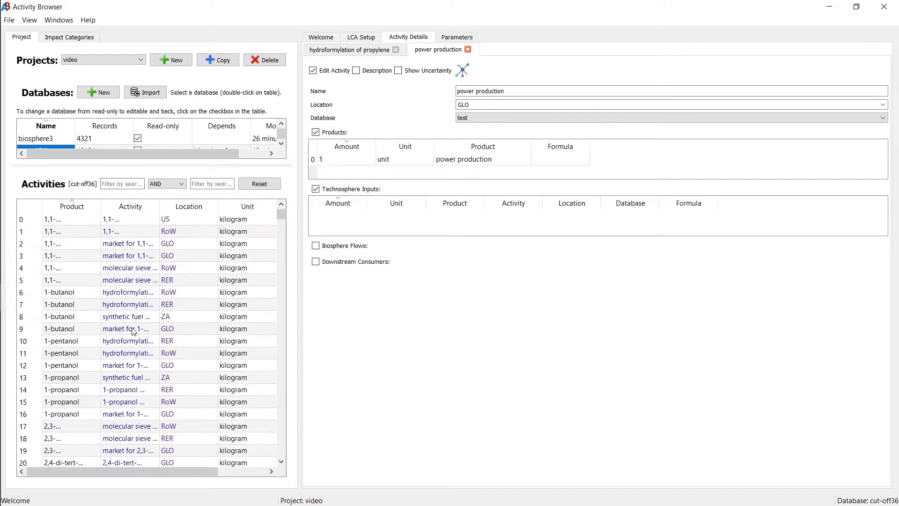
{"action": "left_click", "coordinate": [122, 184]}
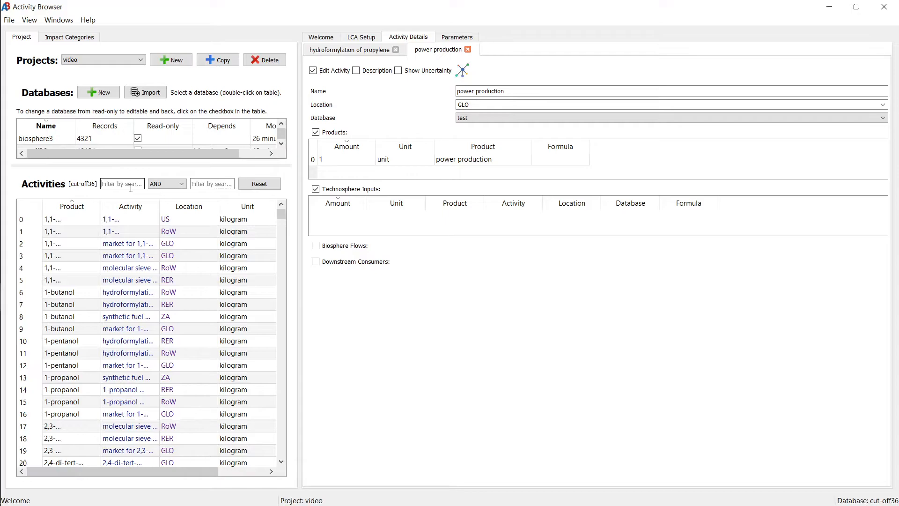
{"action": "type", "text": "natural gas"}
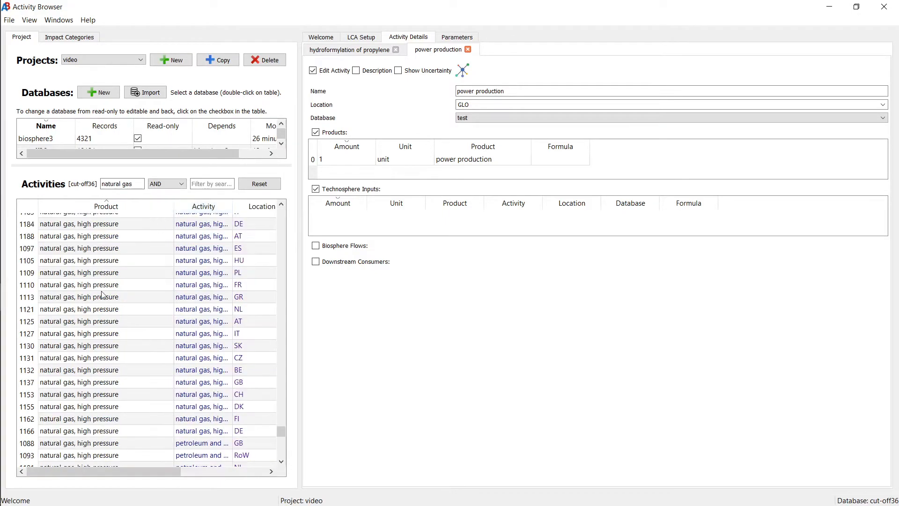
{"action": "left_click", "coordinate": [79, 320]}
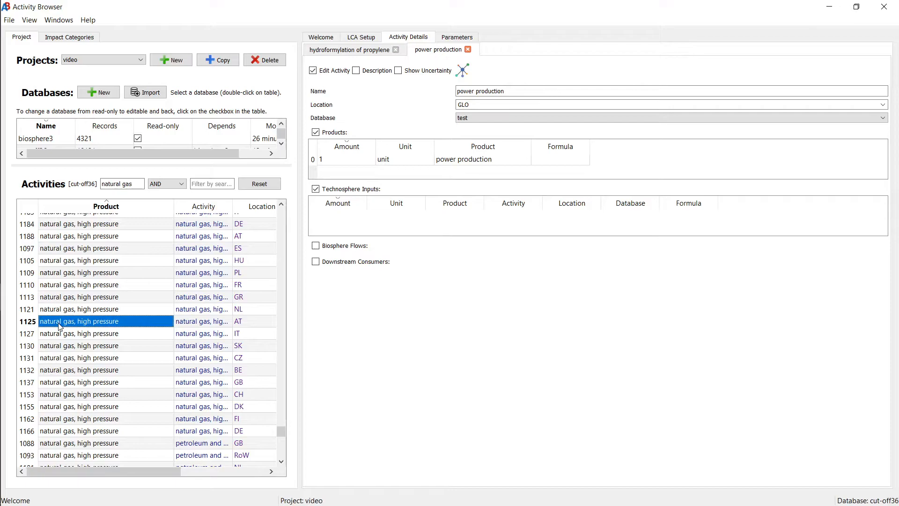
{"action": "left_click_drag", "start_coordinate": [79, 320], "coordinate": [389, 226]}
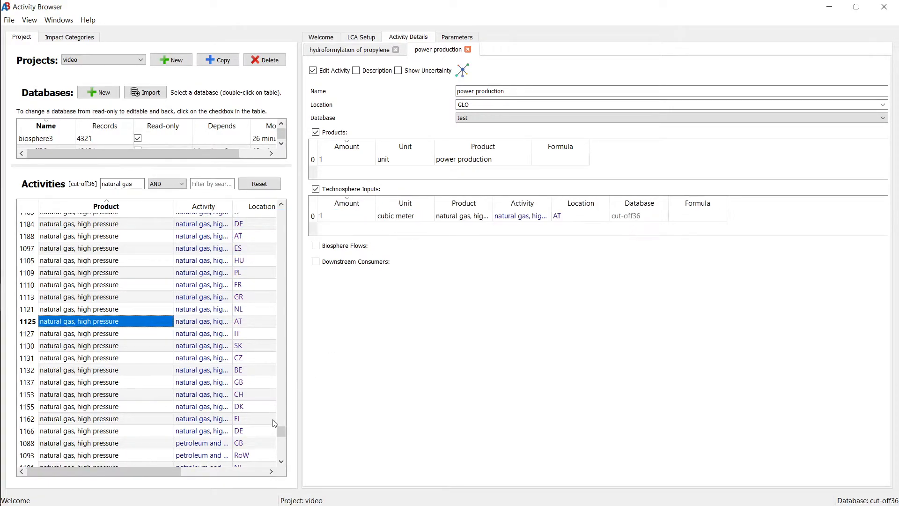
{"action": "mouse_move", "coordinate": [360, 248]}
{"action": "type", "text": "generator"}
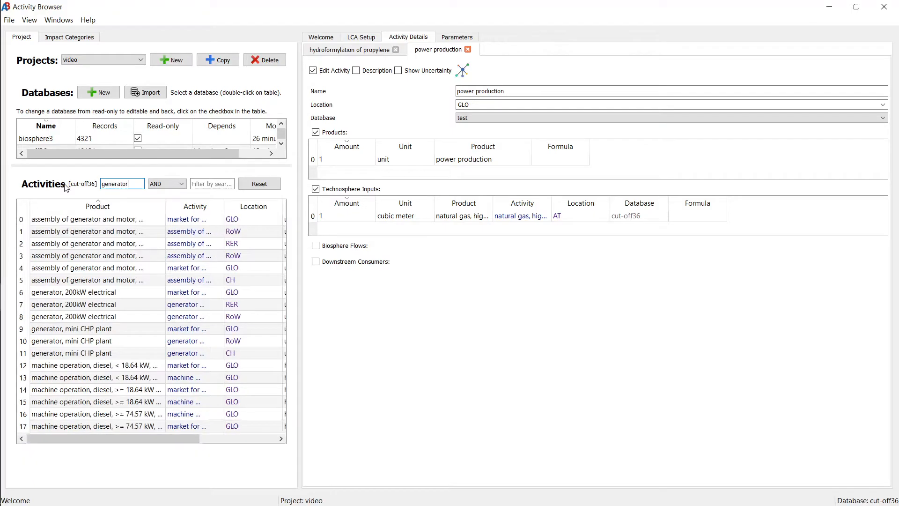
Add the RER 200kW electrical generator input and set amounts 0.3 and 1e-07.
{"action": "left_click", "coordinate": [71, 328]}
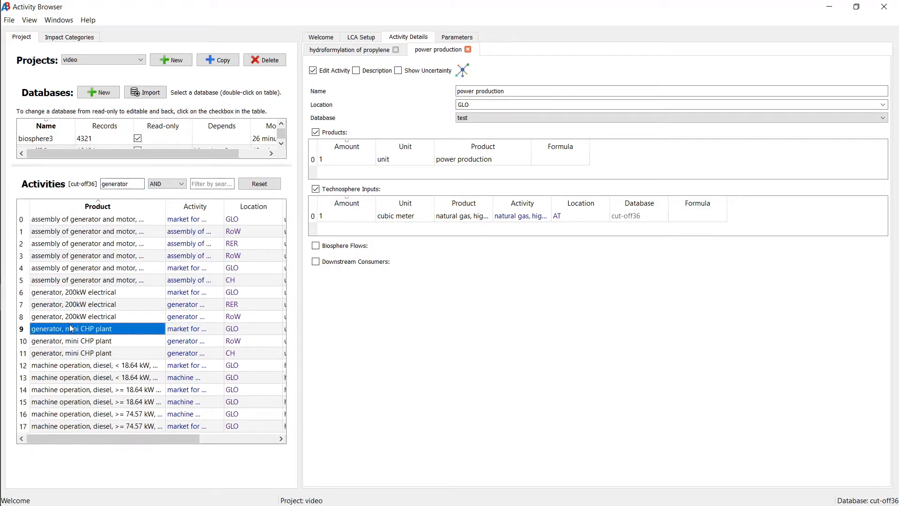
{"action": "left_click", "coordinate": [86, 303]}
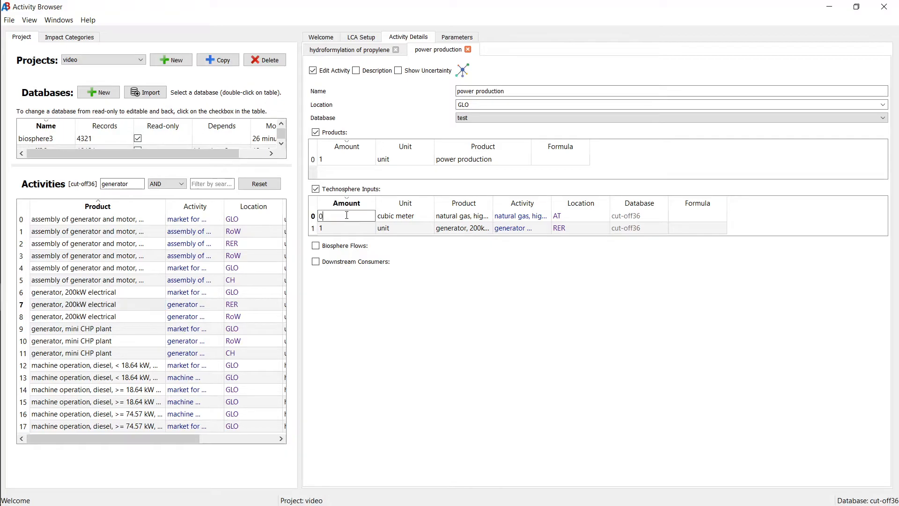
{"action": "type", "text": "0.3"}
{"action": "left_click", "coordinate": [346, 228]}
{"action": "type", "text": "0.000"}
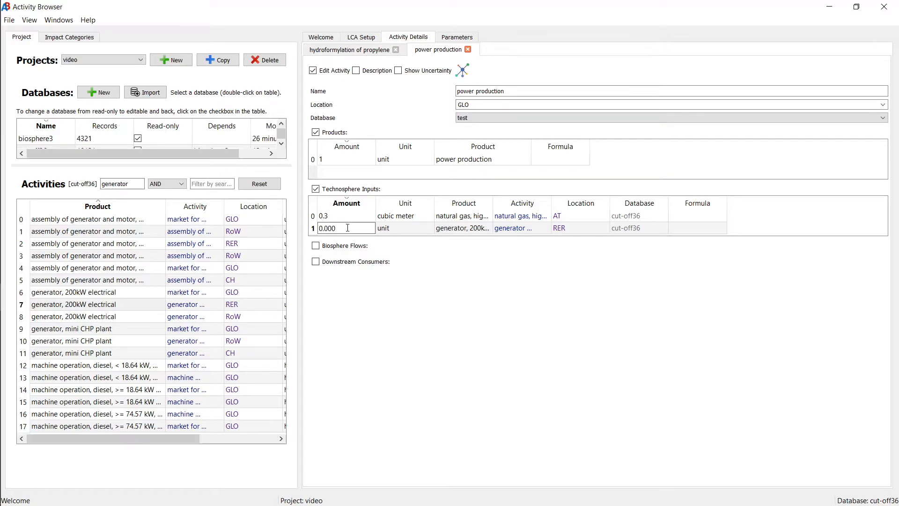
{"action": "type", "text": "1e-07"}
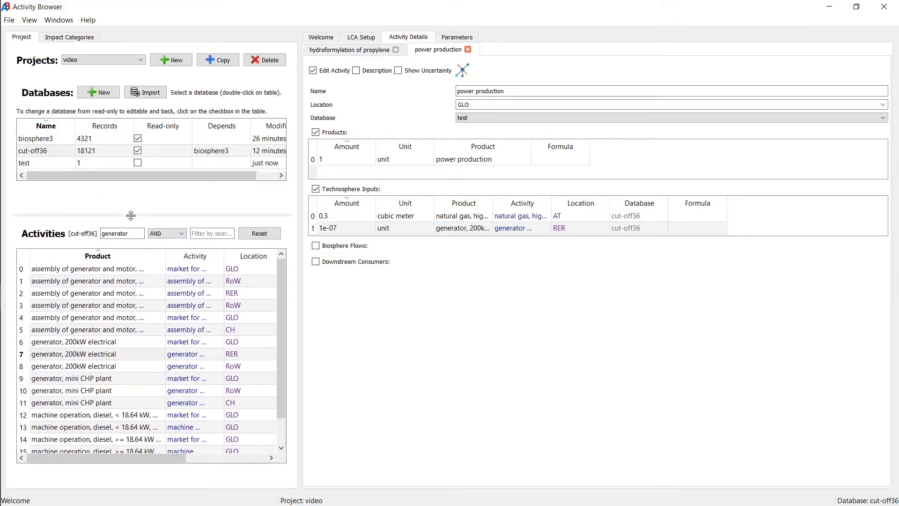
Add 'Carbon dioxide, fossil' to air from biosphere3 as a biosphere flow with amount 23.
{"action": "left_click", "coordinate": [316, 246]}
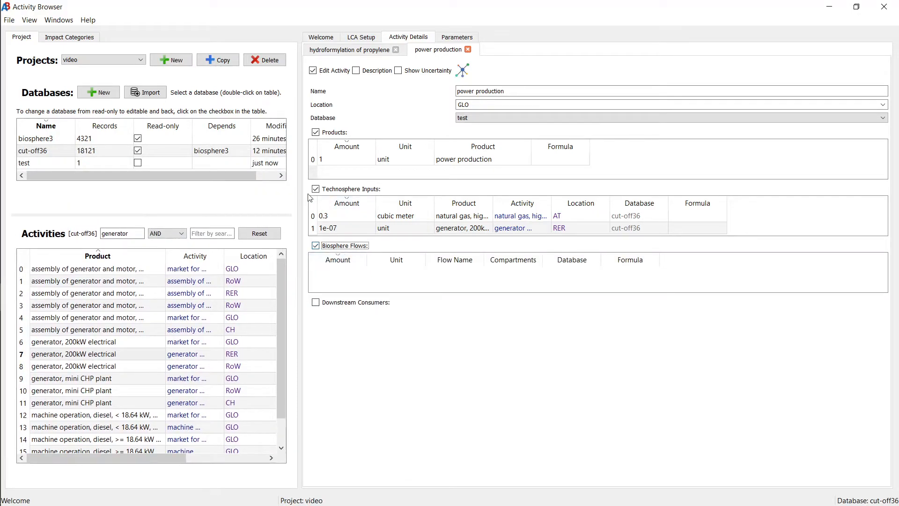
{"action": "mouse_move", "coordinate": [45, 142]}
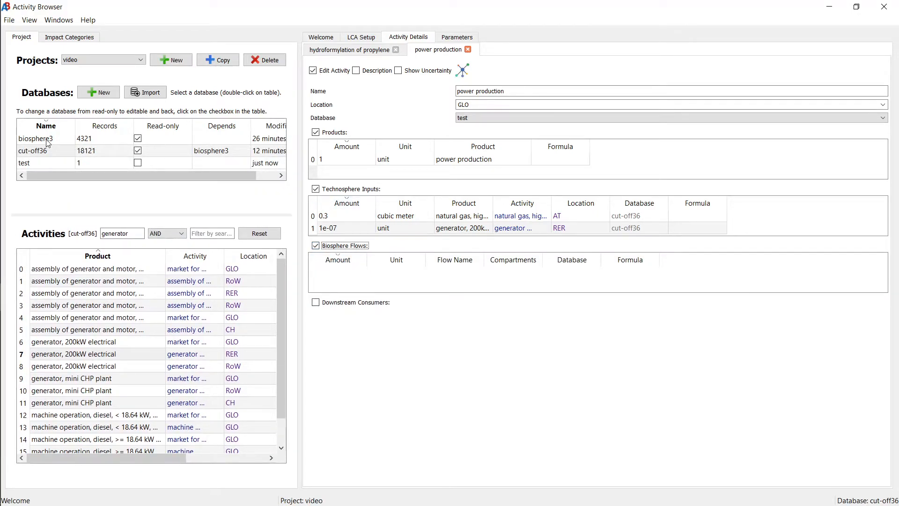
{"action": "double_click", "coordinate": [36, 138]}
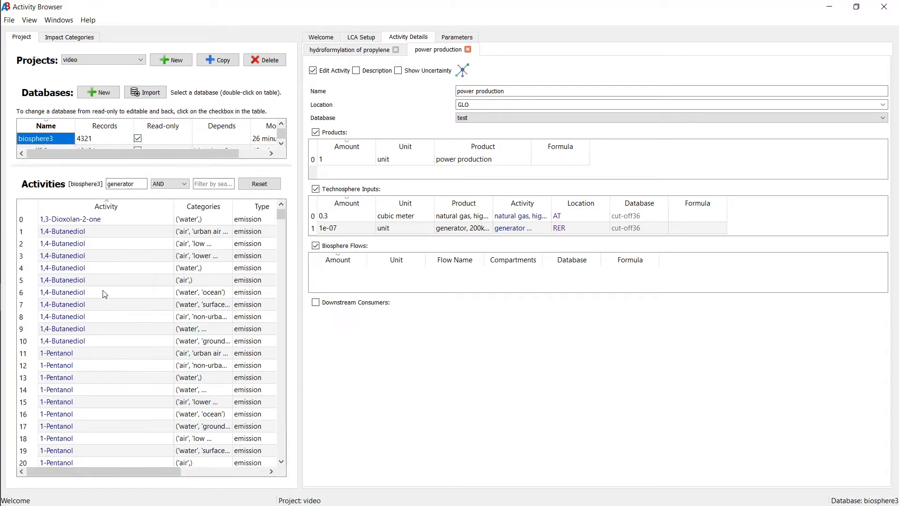
{"action": "type", "text": "carbon dioxide"}
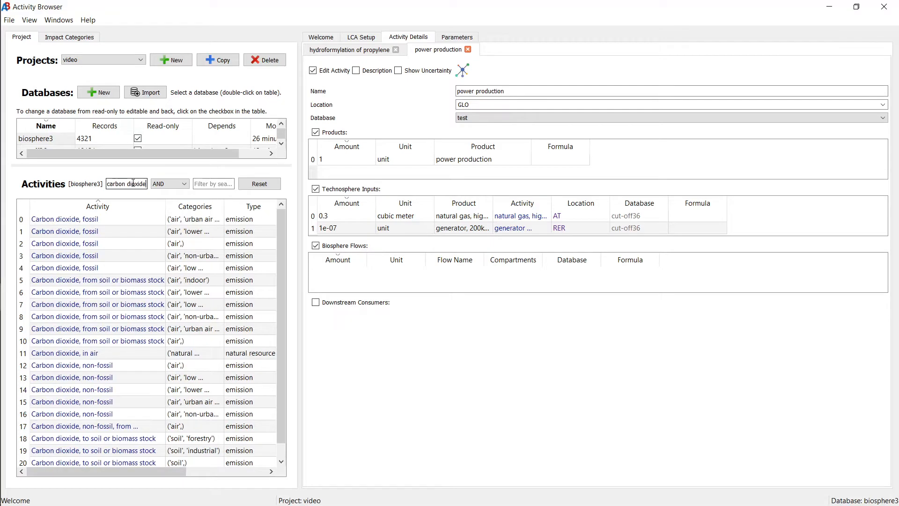
{"action": "left_click", "coordinate": [64, 243]}
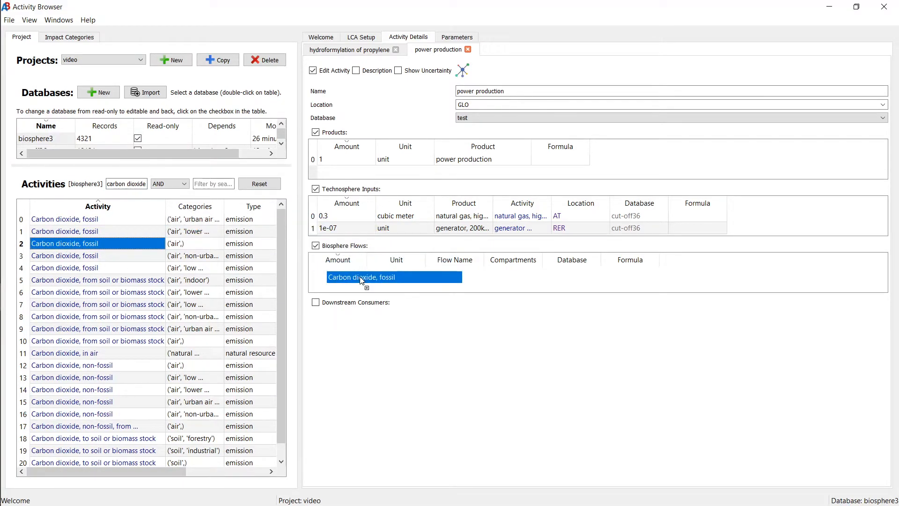
{"action": "double_click", "coordinate": [347, 272]}
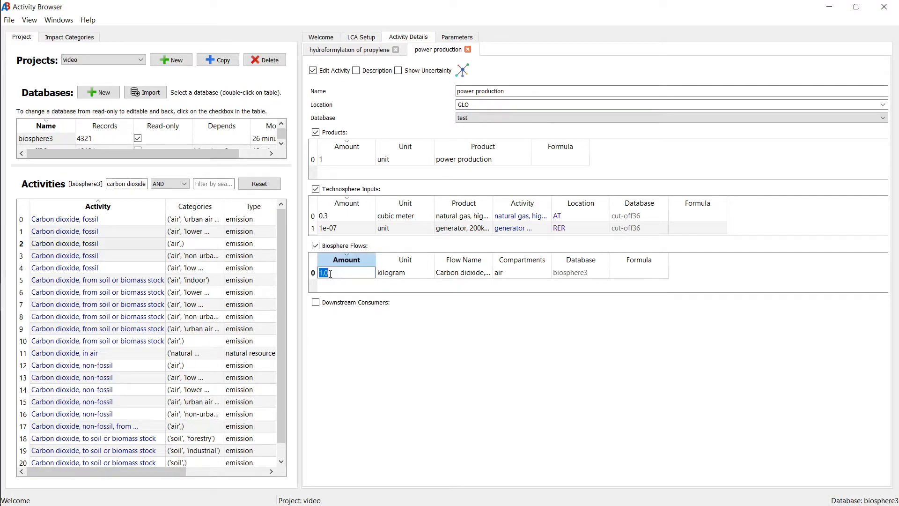
{"action": "type", "text": "23"}
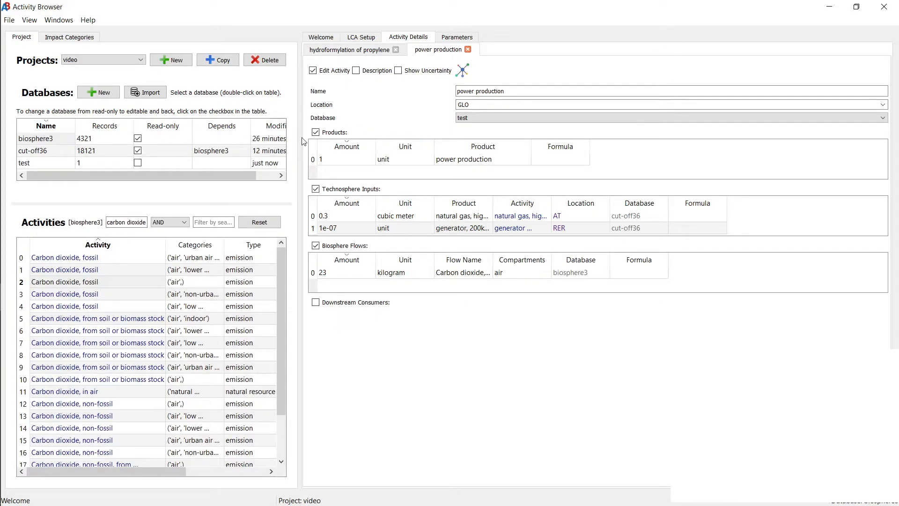
{"action": "mouse_move", "coordinate": [291, 209]}
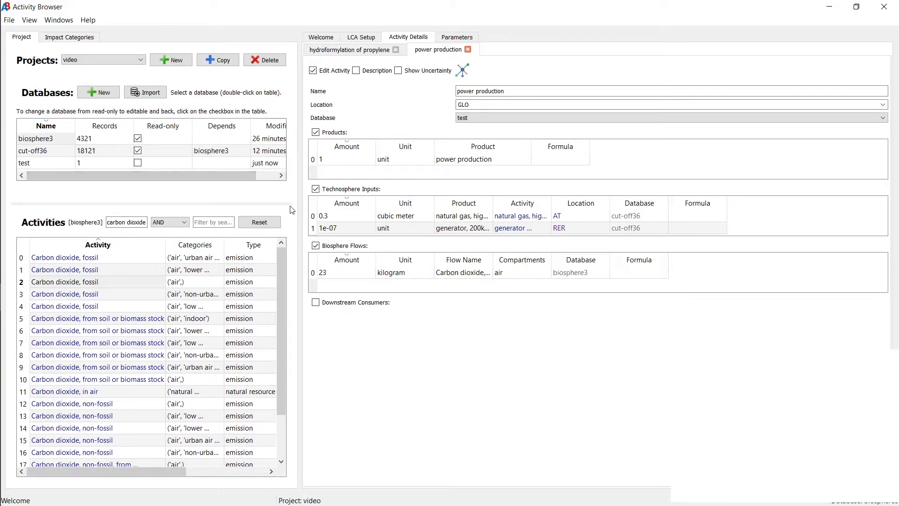
Create a new 'steel' activity in the test database.
{"action": "left_click", "coordinate": [24, 163]}
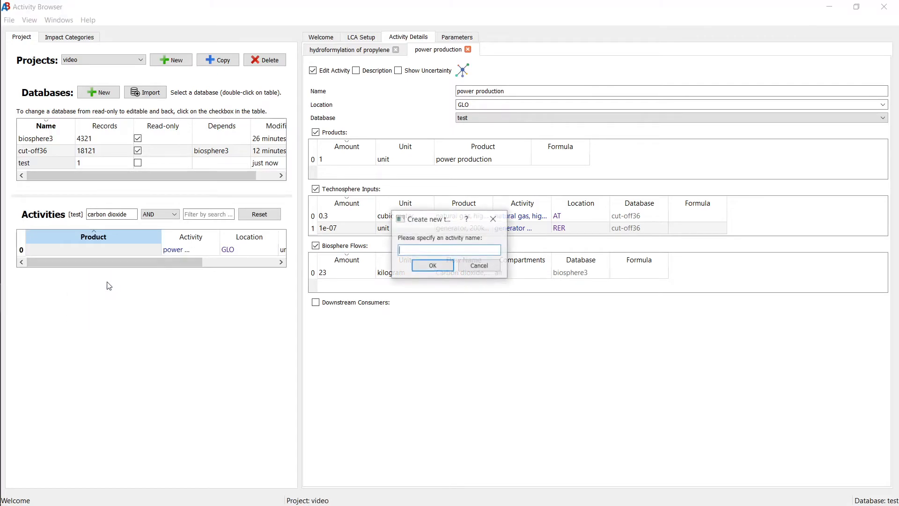
{"action": "type", "text": "steel"}
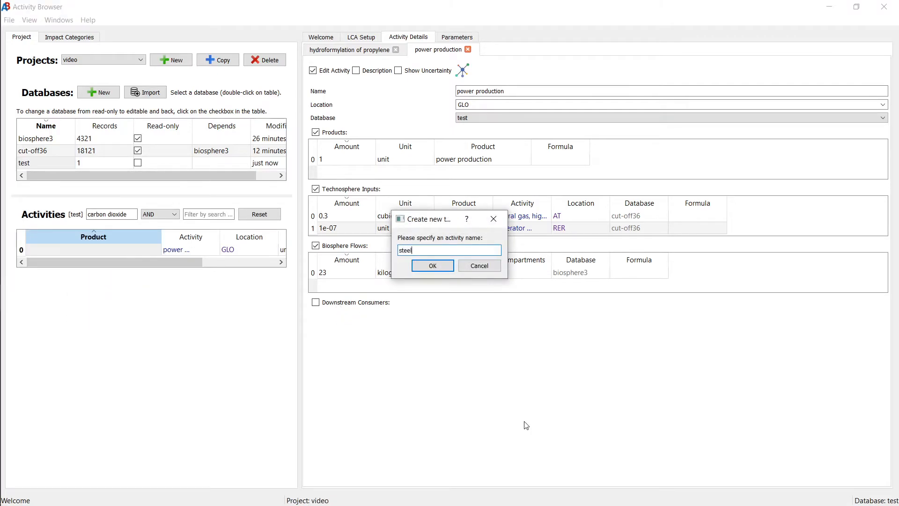
{"action": "left_click", "coordinate": [432, 265]}
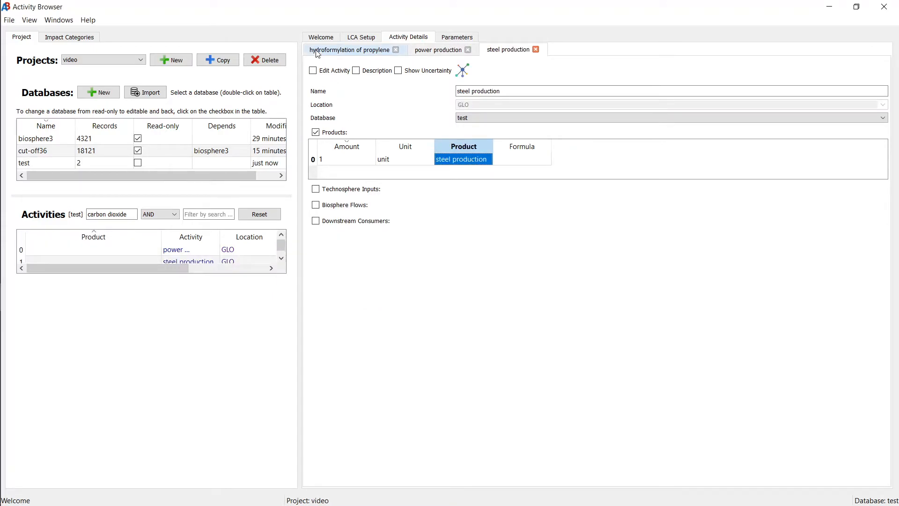
Make steel production editable and rename its product to steel.
{"action": "left_click", "coordinate": [312, 71]}
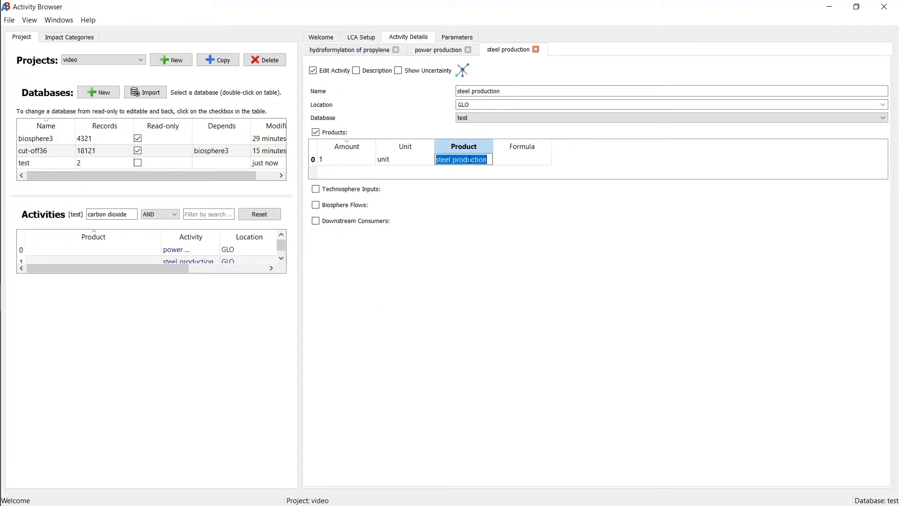
{"action": "double_click", "coordinate": [470, 159]}
{"action": "type", "text": "steel"}
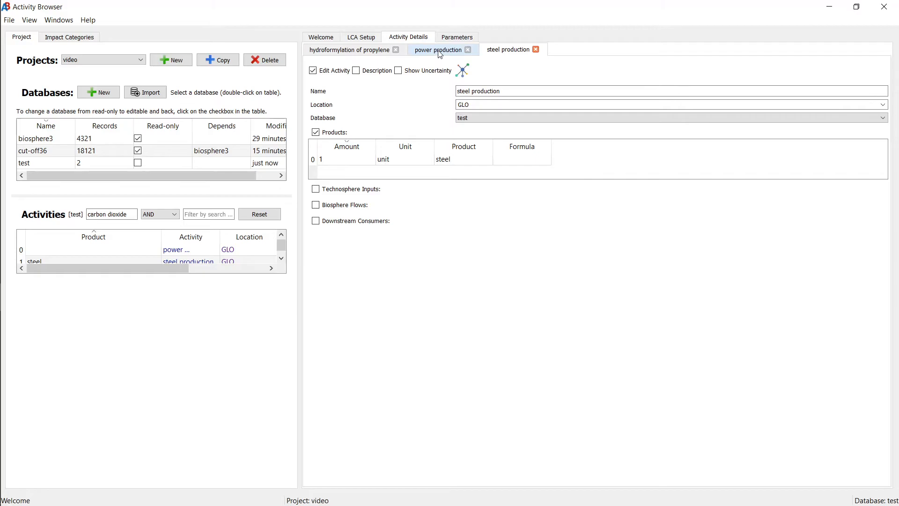
Add 1 unit of steel from steel production as a technosphere input to power production.
{"action": "left_click", "coordinate": [438, 50]}
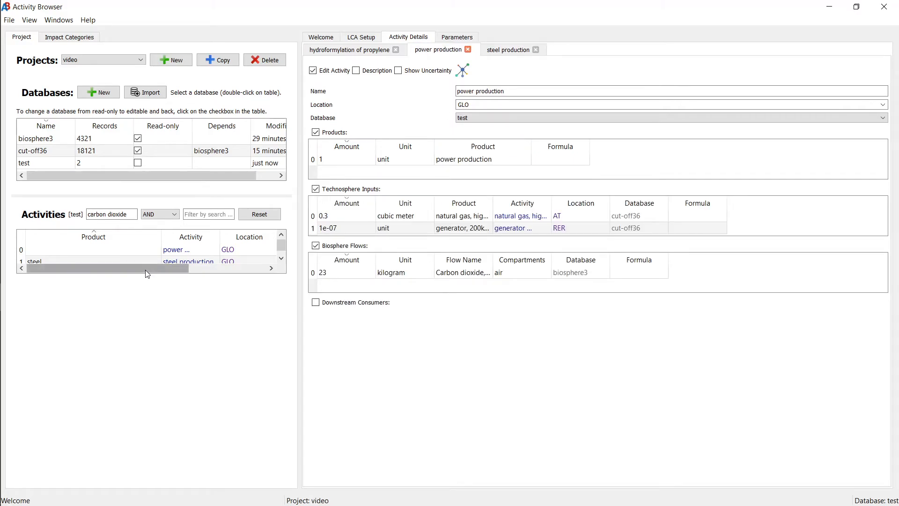
{"action": "left_click", "coordinate": [87, 257]}
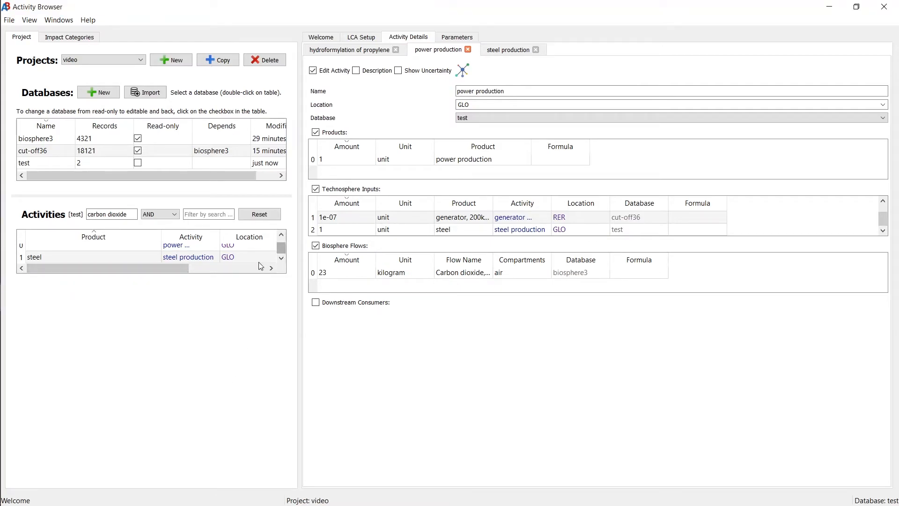
{"action": "left_click", "coordinate": [177, 246]}
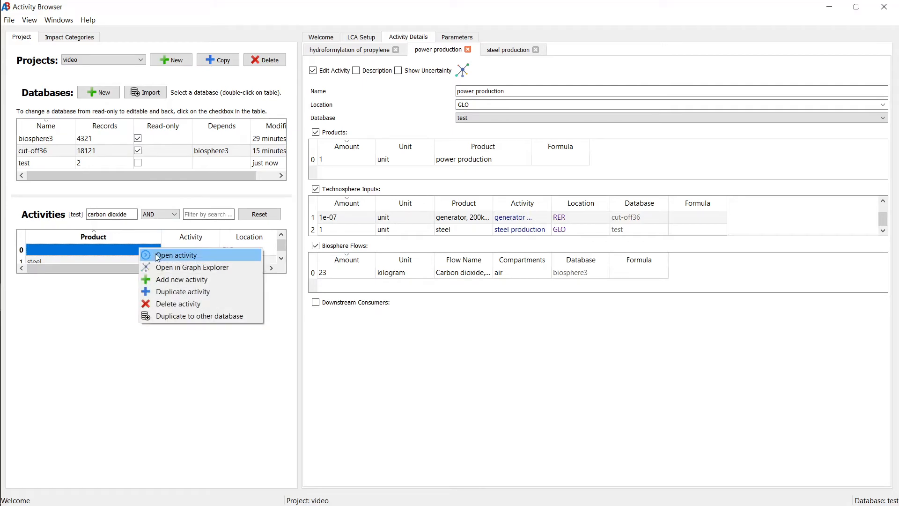
Show power production with its natural gas, generator and steel suppliers in Graph Explorer.
{"action": "left_click", "coordinate": [191, 267]}
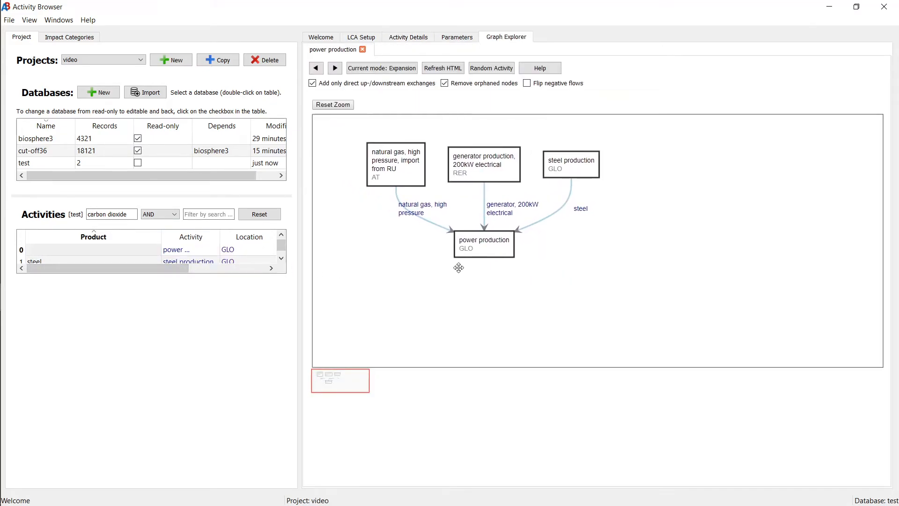
{"action": "mouse_move", "coordinate": [484, 259]}
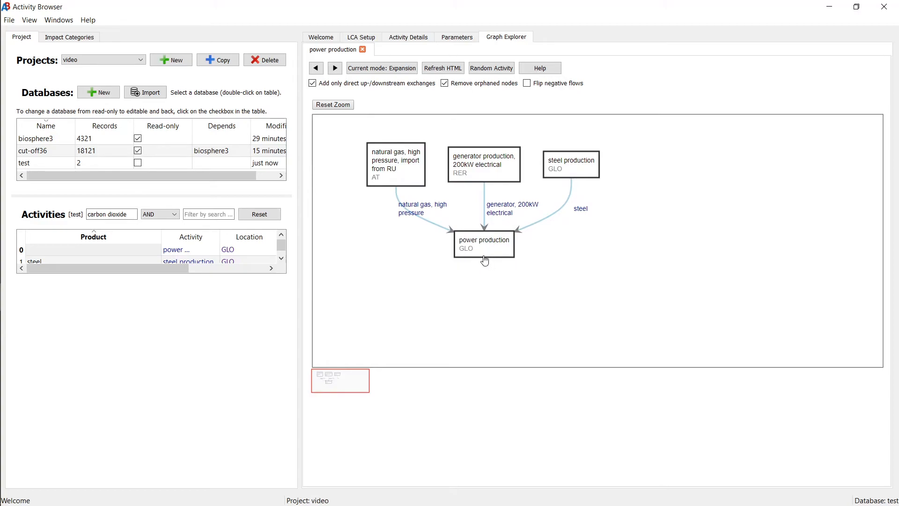
{"action": "mouse_move", "coordinate": [592, 177]}
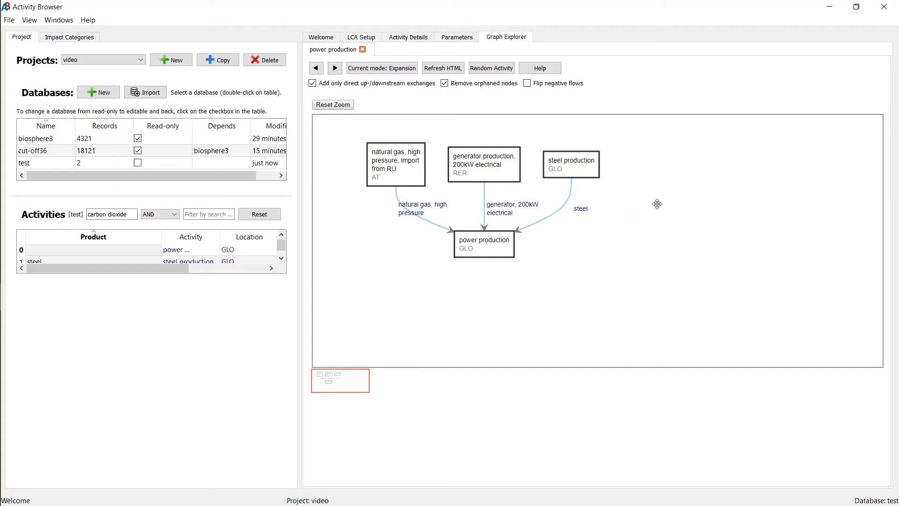
{"action": "mouse_move", "coordinate": [602, 281]}
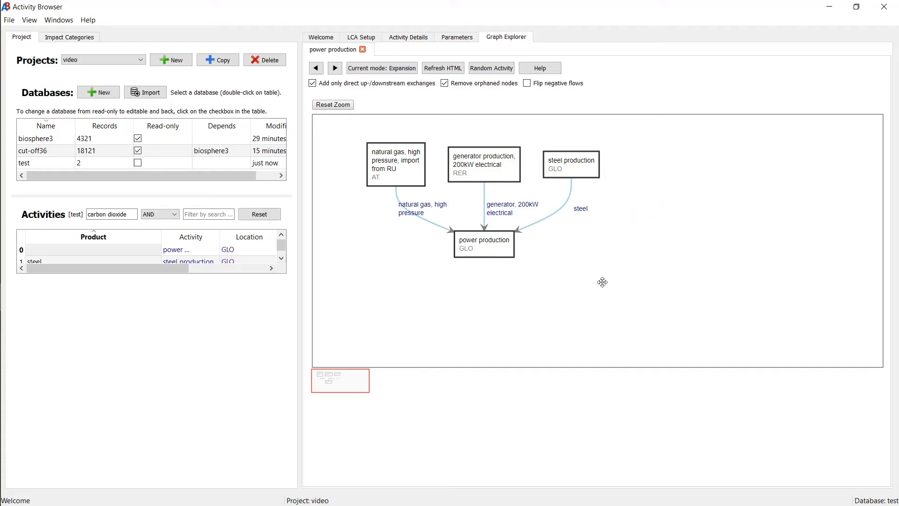
{"action": "mouse_move", "coordinate": [616, 169]}
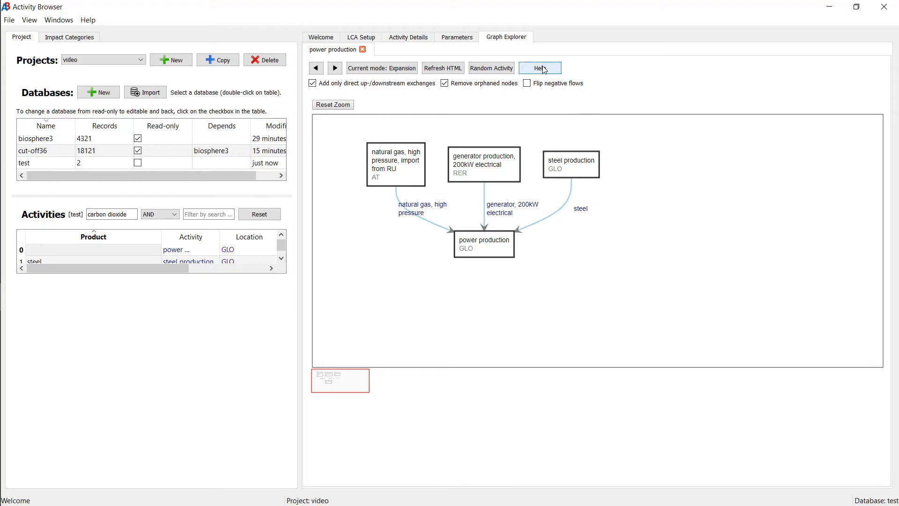
{"action": "left_click", "coordinate": [540, 67]}
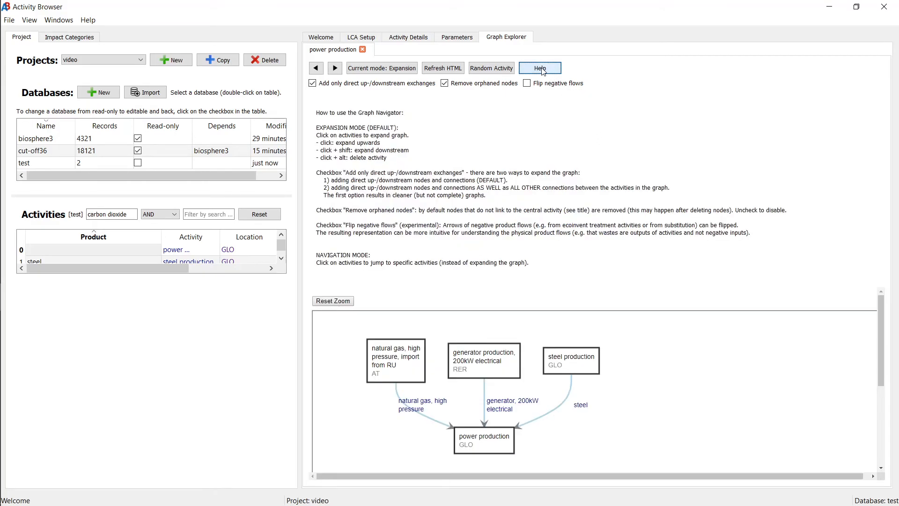
{"action": "left_click", "coordinate": [539, 68]}
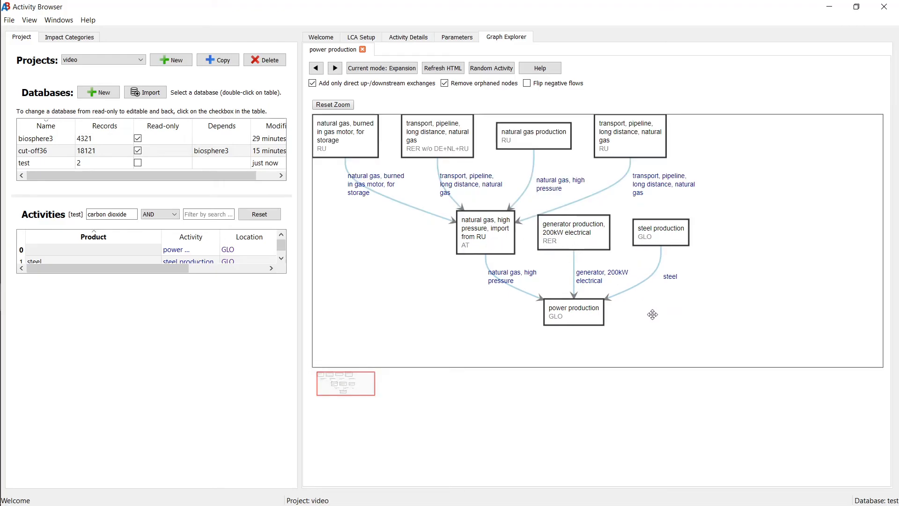
{"action": "mouse_move", "coordinate": [456, 142]}
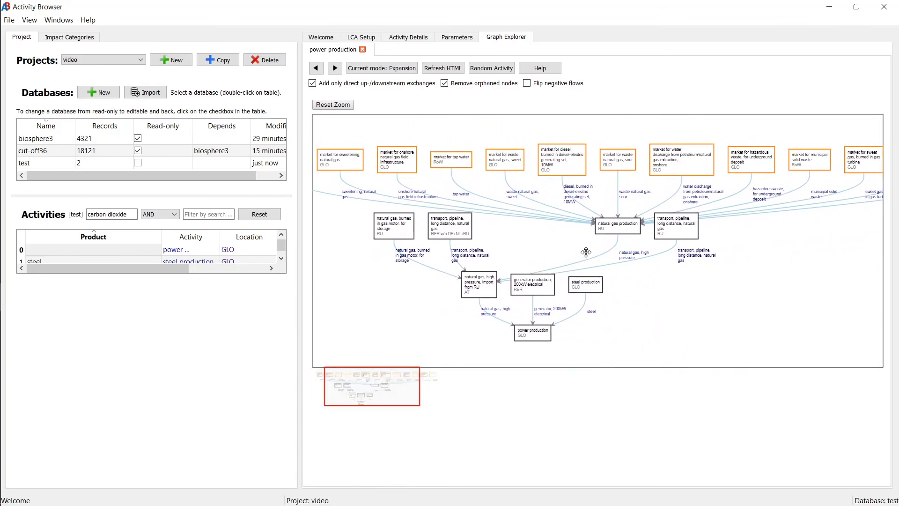
{"action": "mouse_move", "coordinate": [729, 350]}
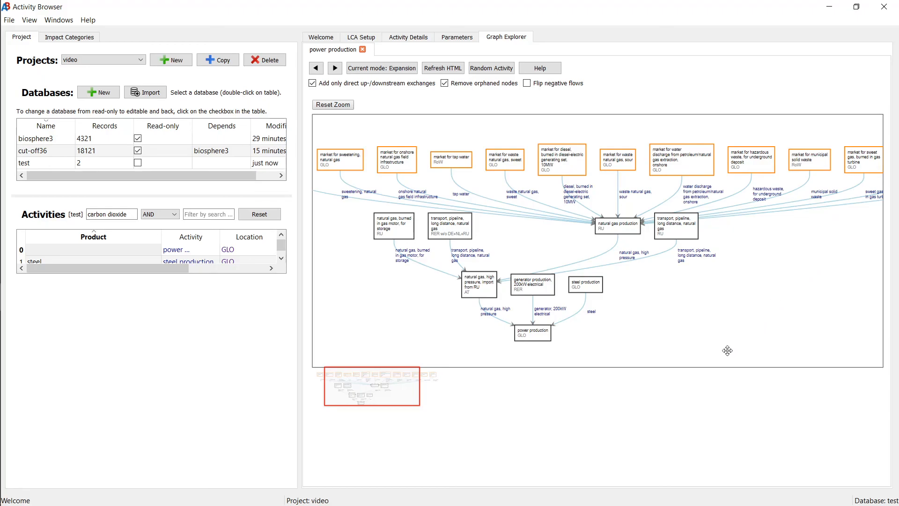